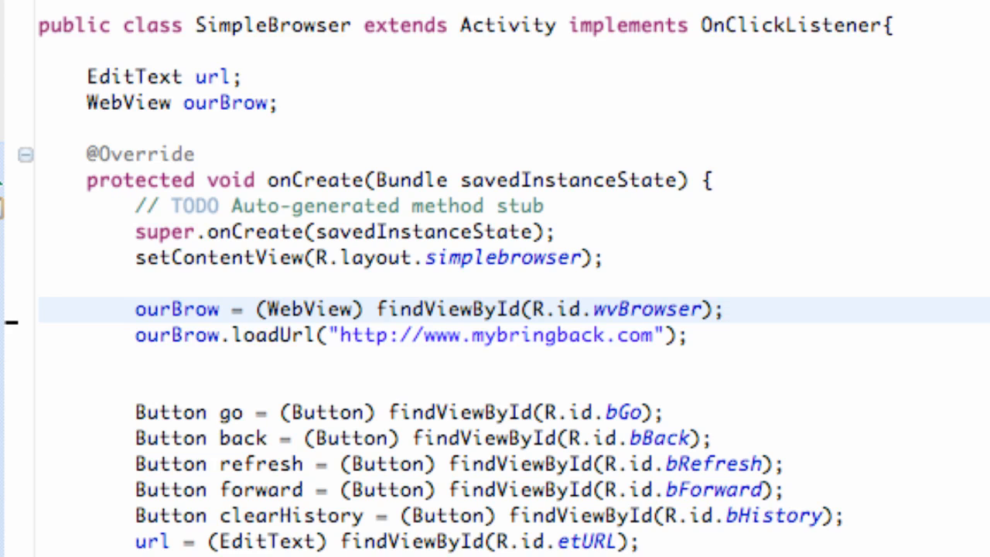
Place the caret after the findViewById(R.id.wvBrowser) line ready for a new statement
{"action": "left_click", "coordinate": [724, 309]}
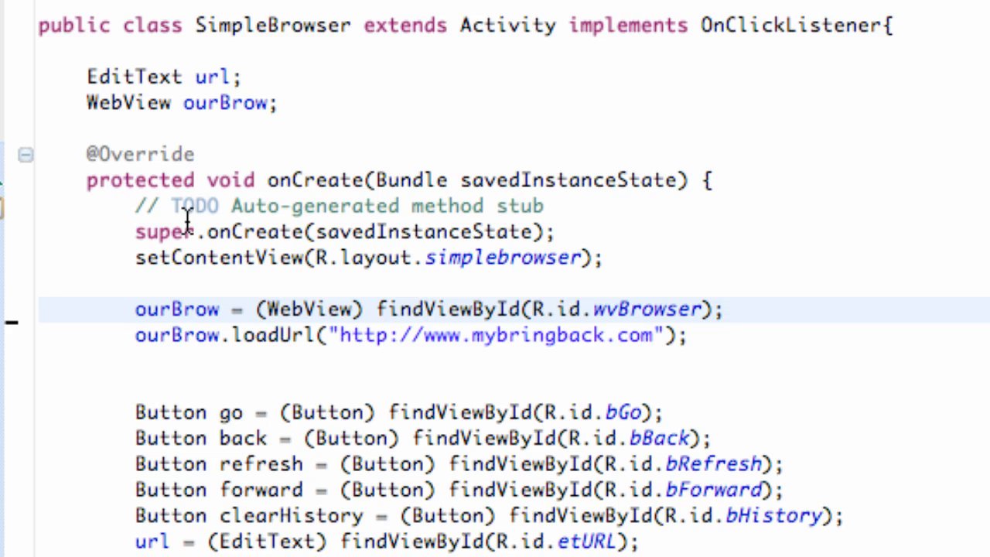
{"action": "left_click", "coordinate": [724, 309]}
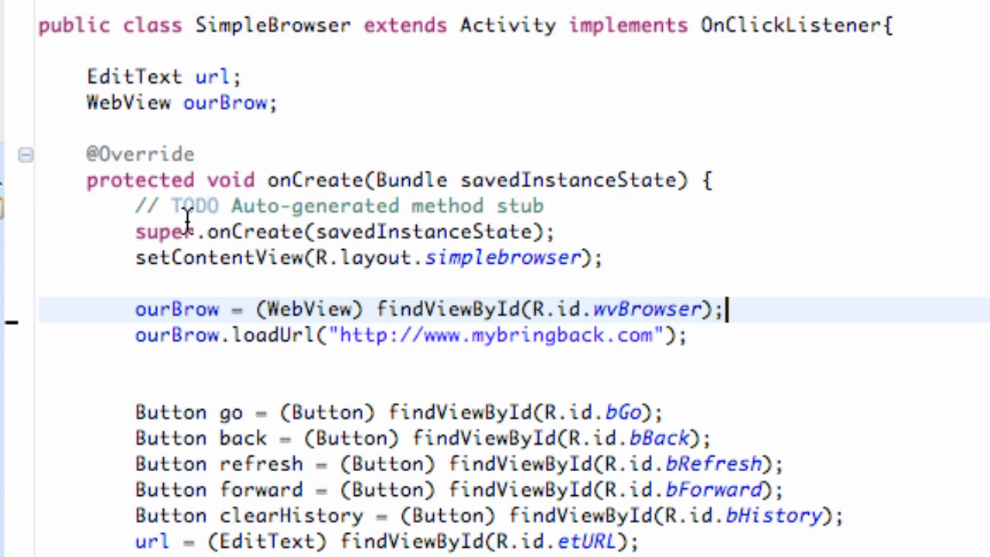
{"action": "mouse_move", "coordinate": [344, 220]}
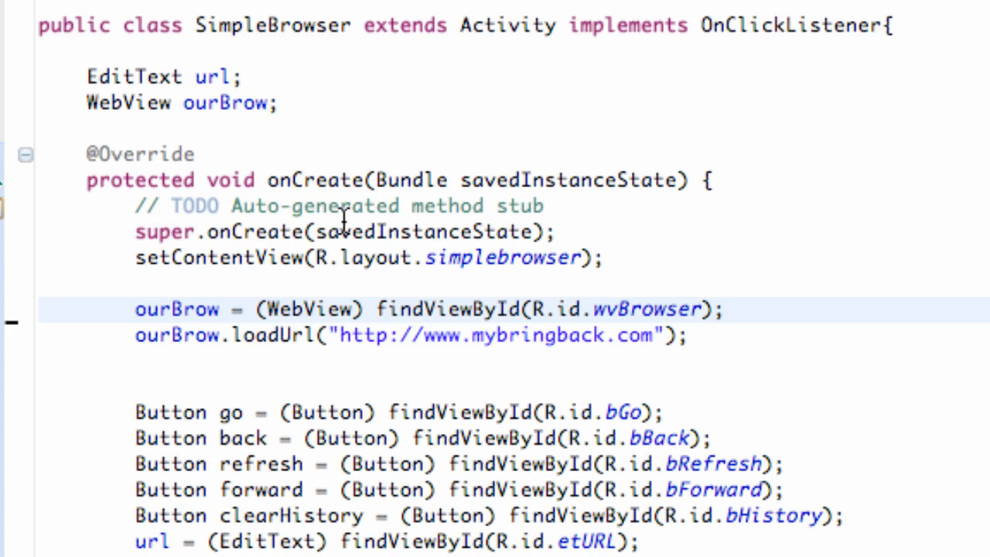
{"action": "left_click", "coordinate": [724, 309]}
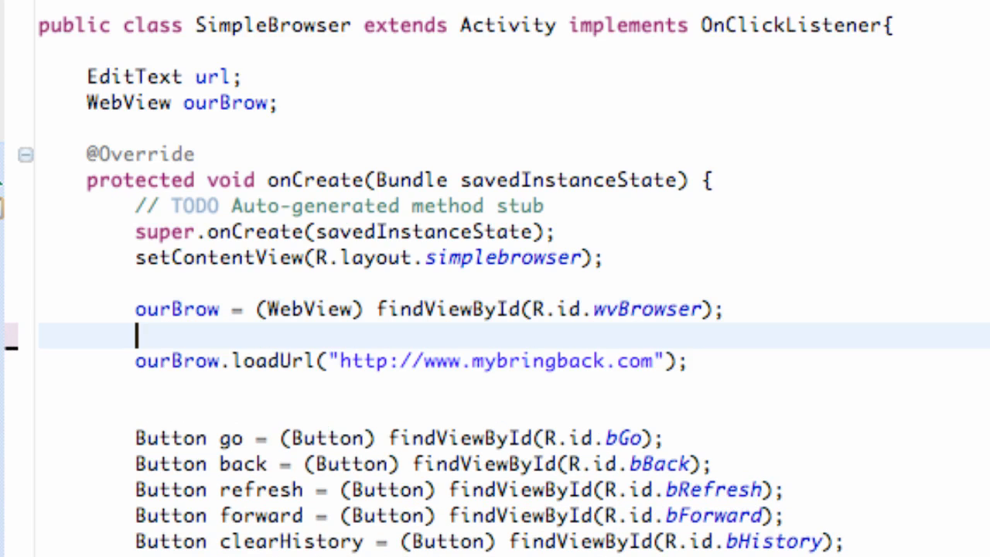
Write ourBrow.setWebViewClient(new ourViewClient()) in onCreate
{"action": "type", "text": "our"}
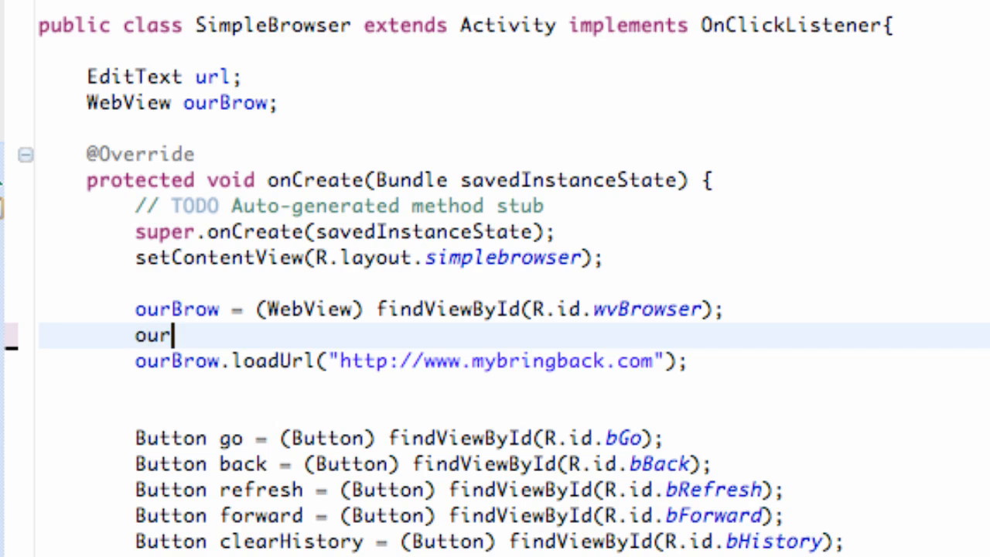
{"action": "type", "text": "Brow"}
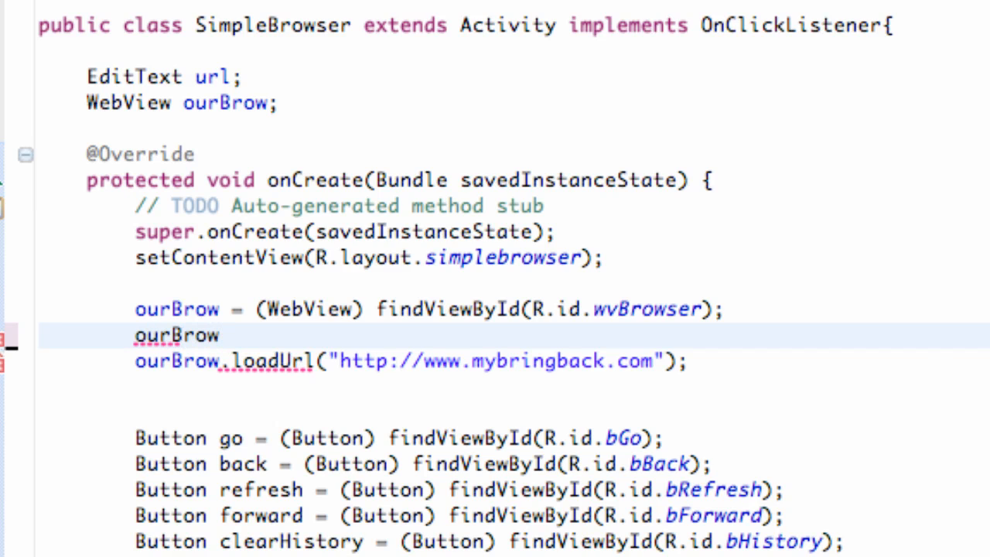
{"action": "type", "text": ".set"}
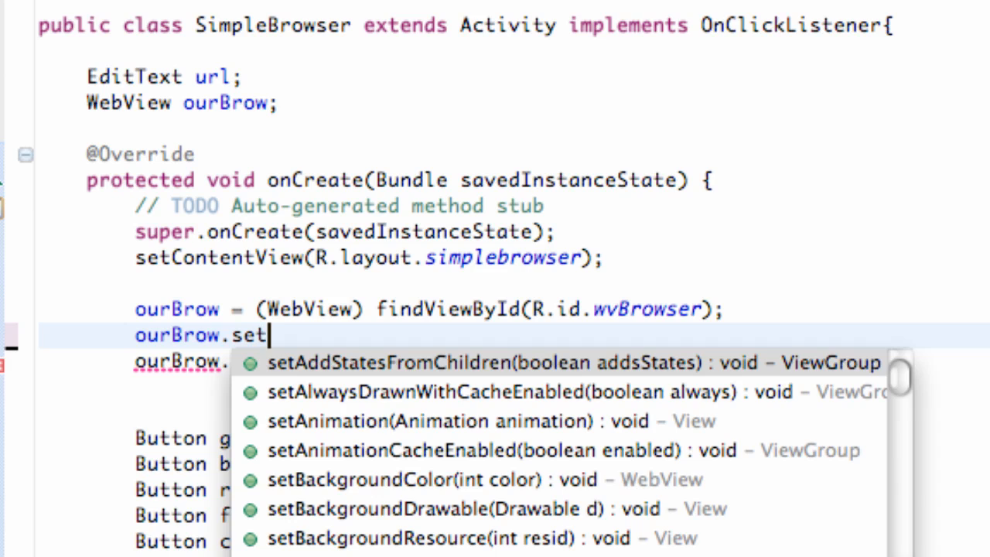
{"action": "type", "text": "W"}
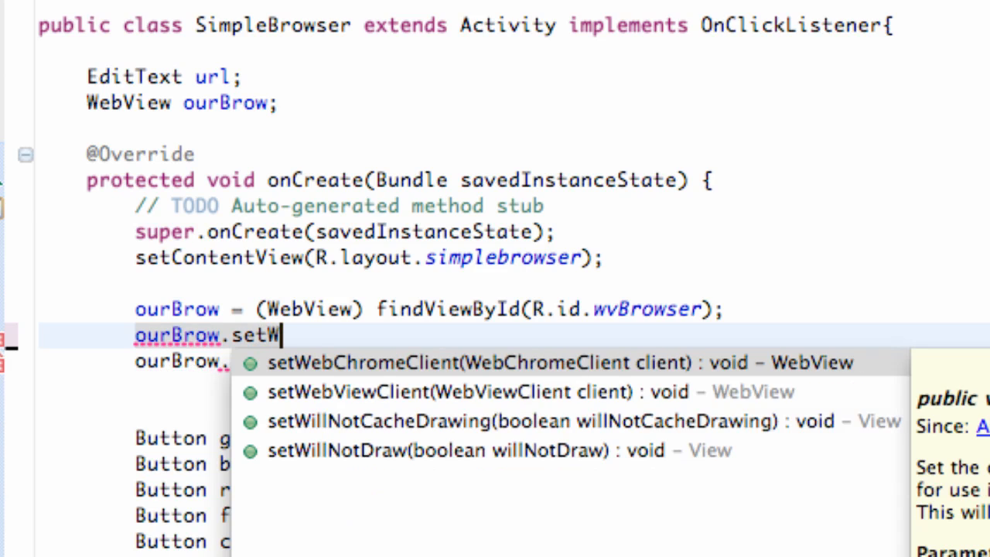
{"action": "mouse_move", "coordinate": [510, 392]}
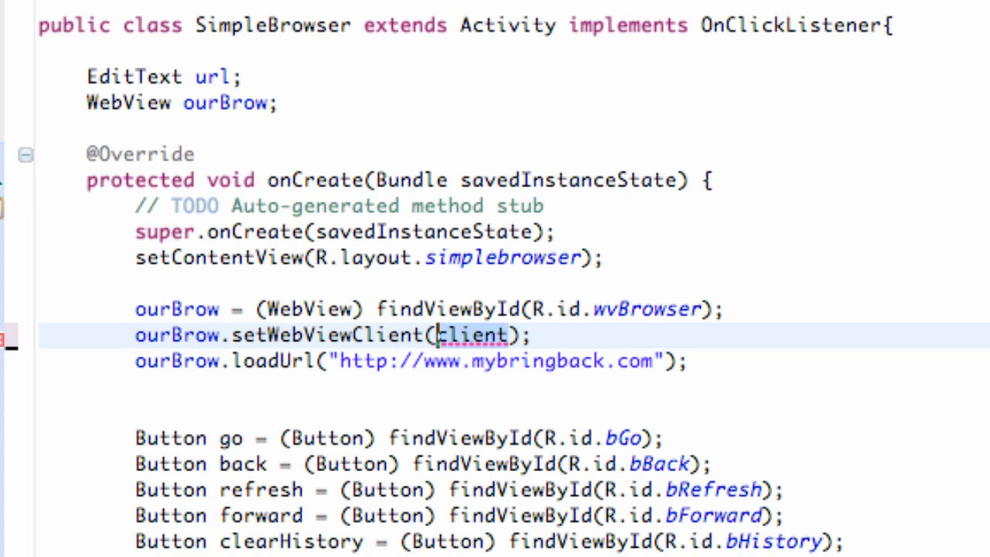
{"action": "mouse_move", "coordinate": [544, 523]}
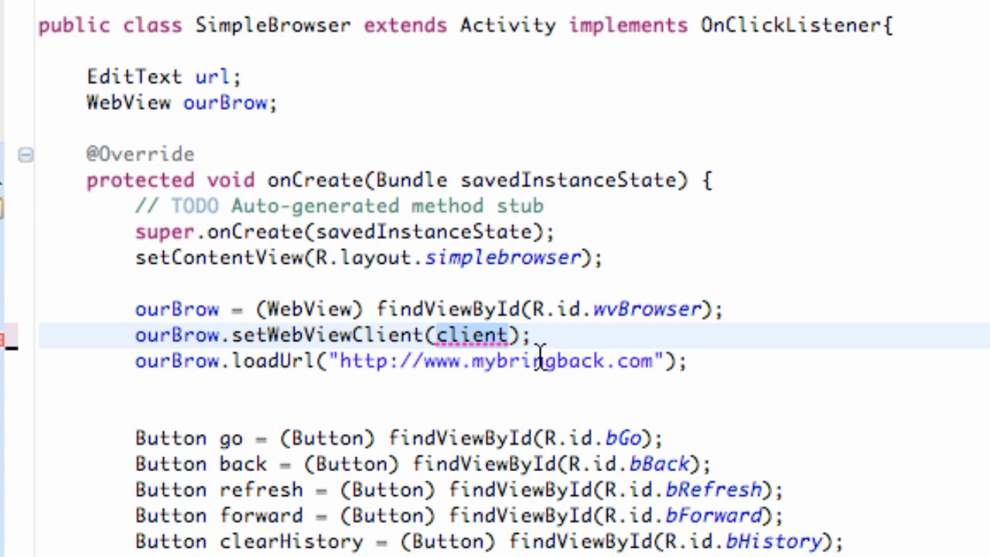
{"action": "type", "text": "new"}
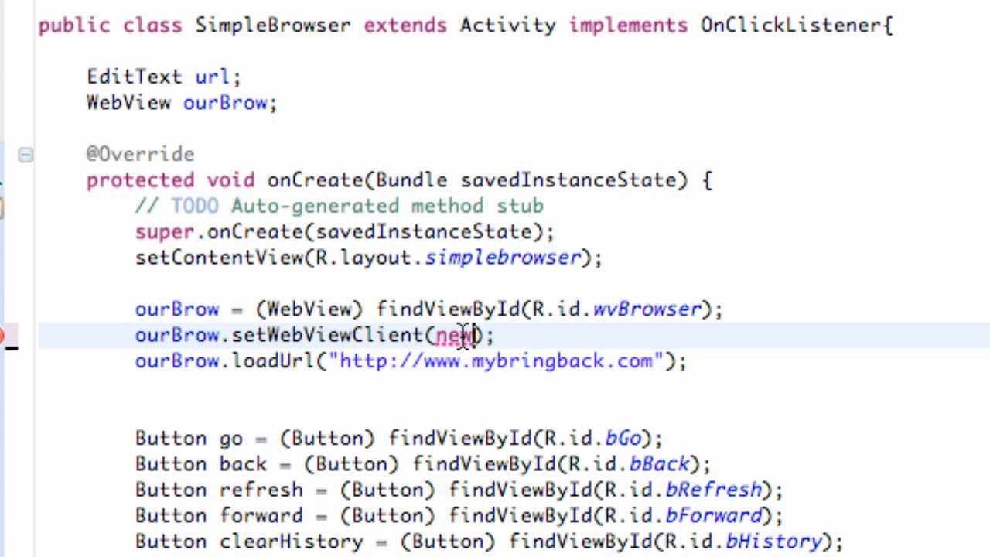
{"action": "type", "text": "ourViewC"}
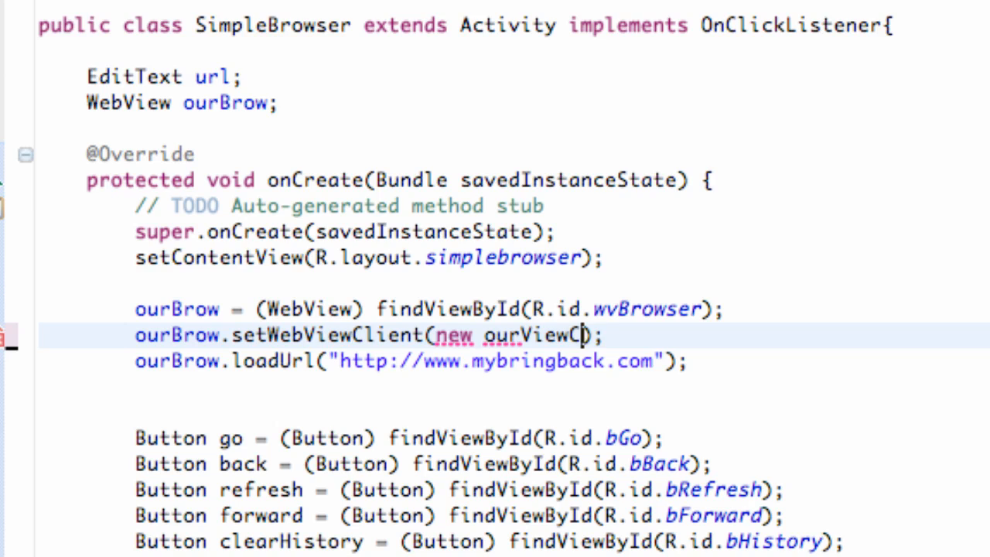
{"action": "type", "text": "lient"}
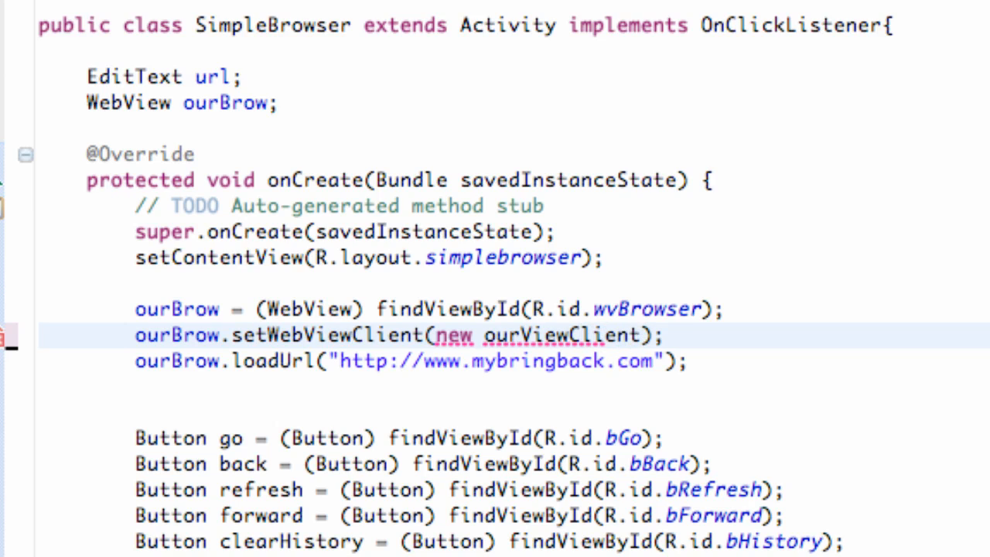
{"action": "type", "text": "()"}
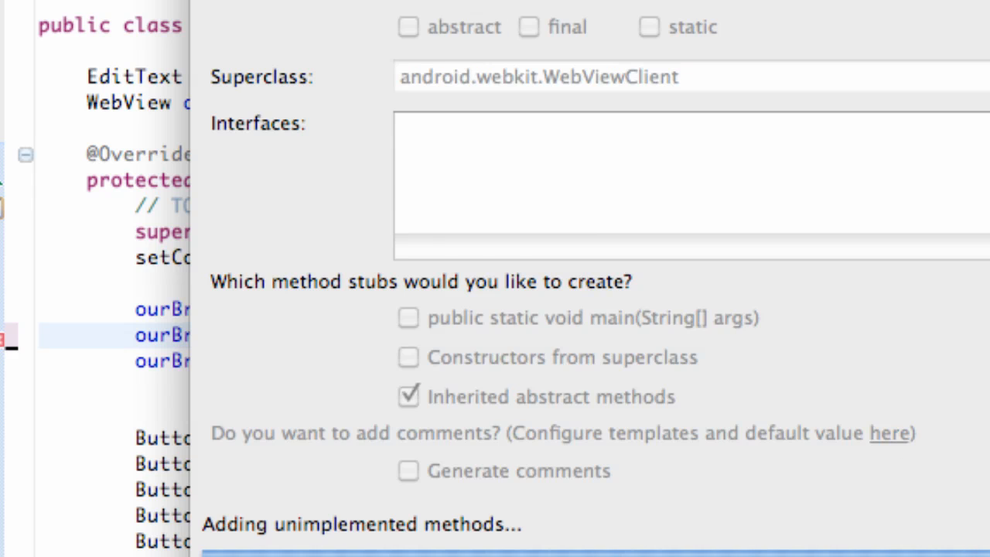
{"action": "right_click", "coordinate": [69, 291]}
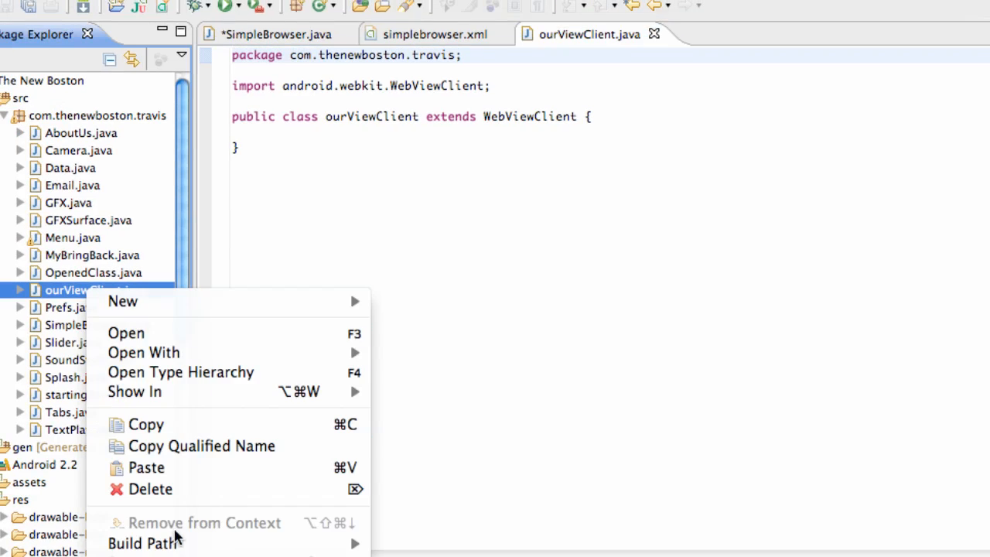
{"action": "left_click", "coordinate": [150, 489]}
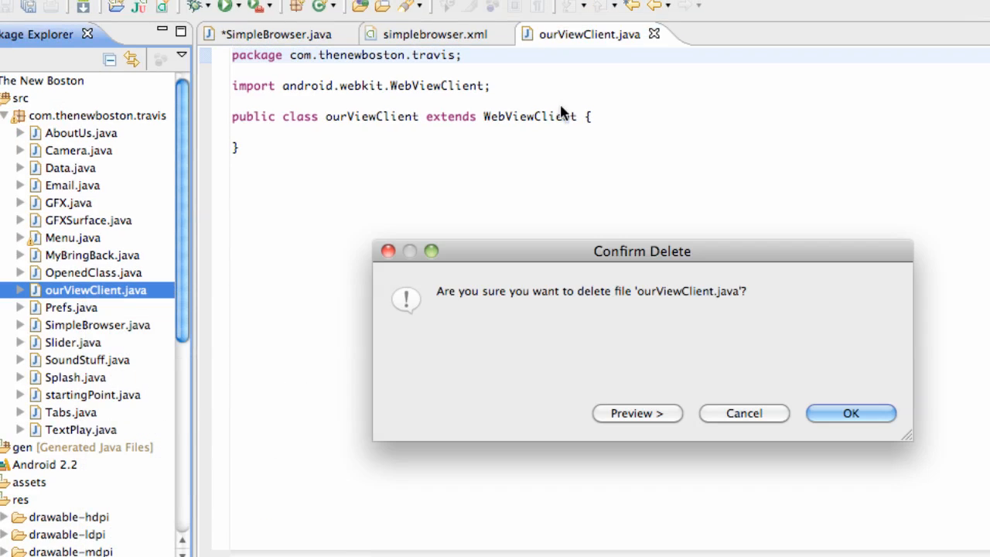
{"action": "mouse_move", "coordinate": [742, 413]}
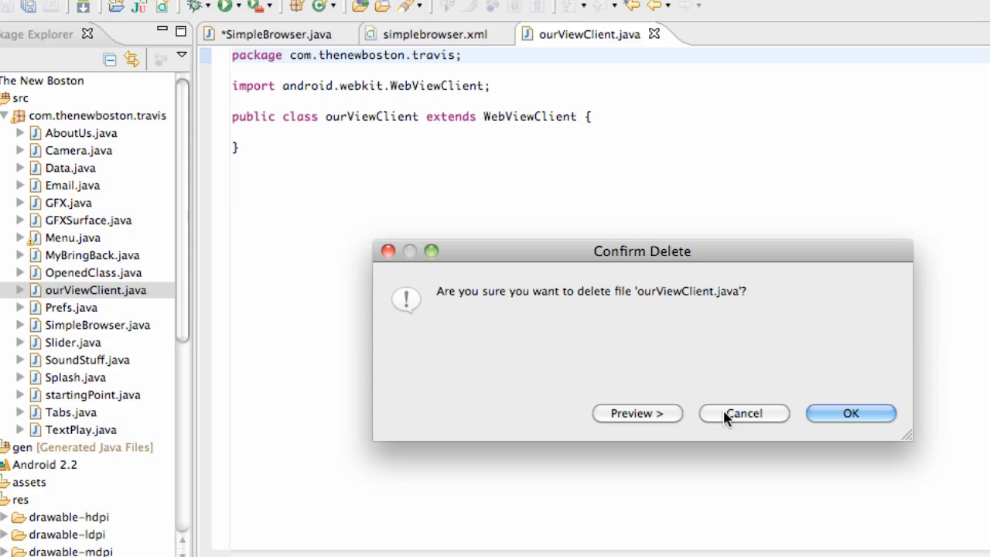
{"action": "mouse_move", "coordinate": [748, 420]}
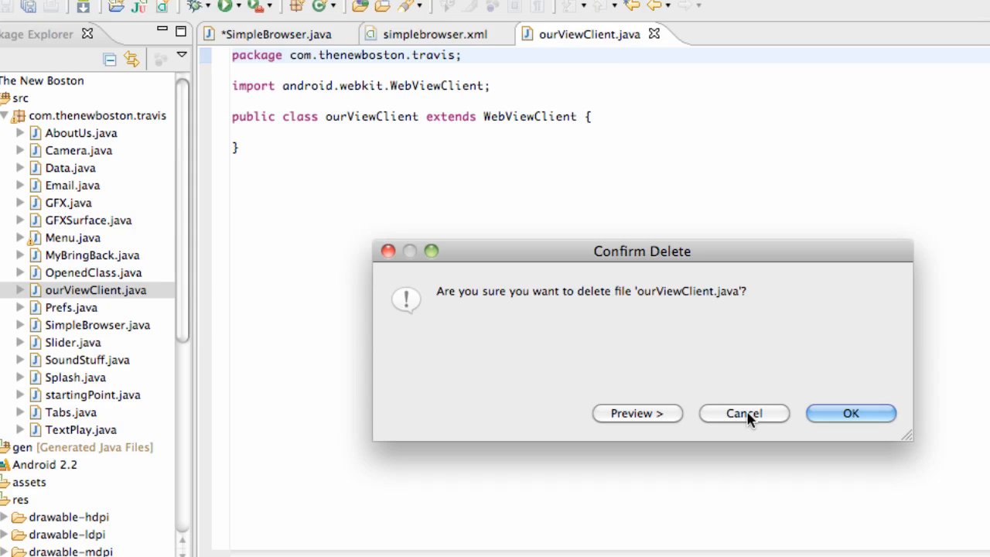
{"action": "left_click", "coordinate": [743, 413]}
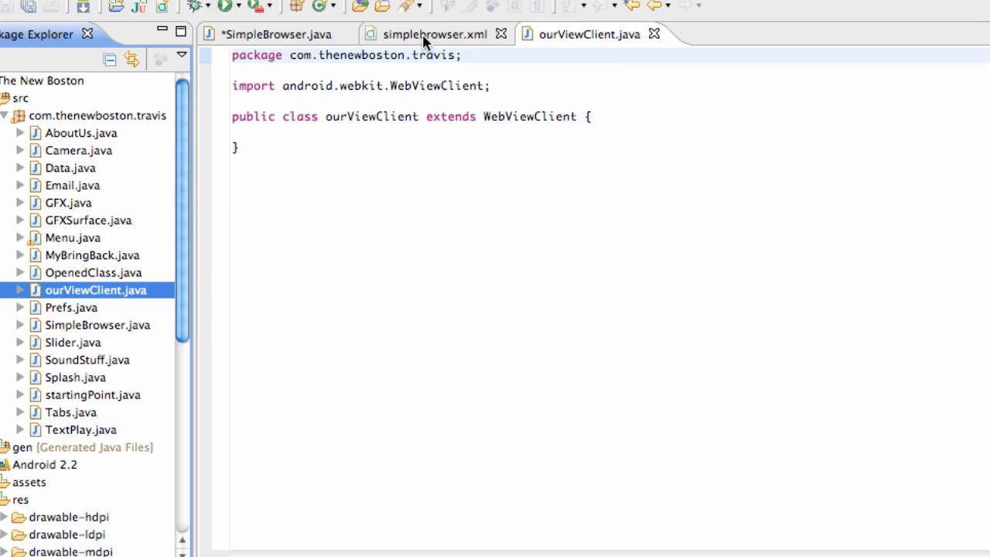
Close simplebrowser.xml and return to the ourViewClient.java editor
{"action": "left_click", "coordinate": [433, 34]}
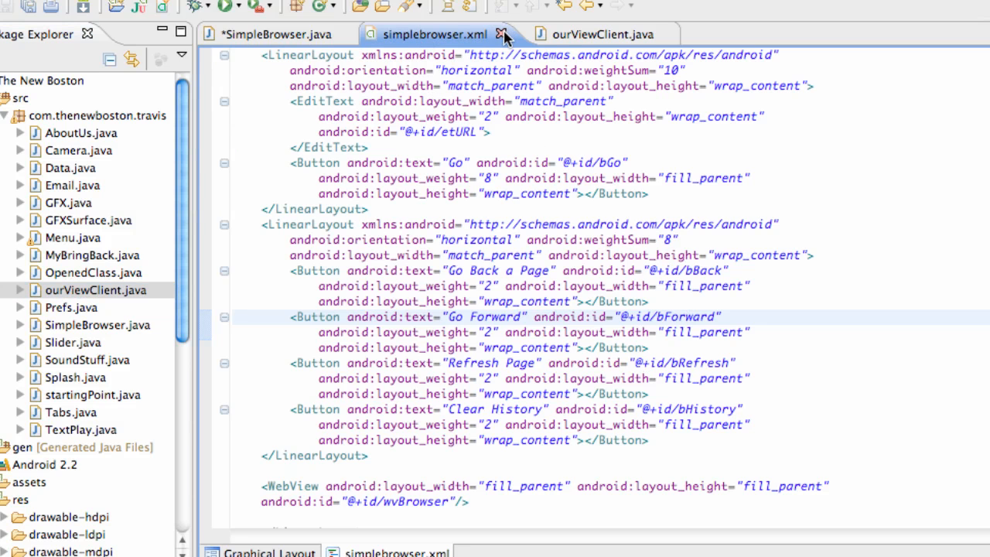
{"action": "left_click", "coordinate": [501, 34]}
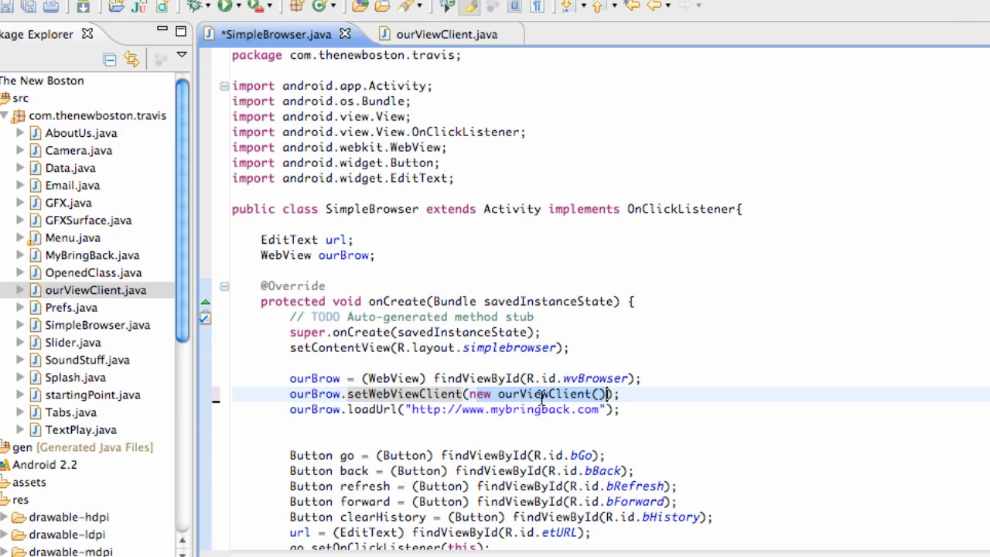
{"action": "mouse_move", "coordinate": [542, 395]}
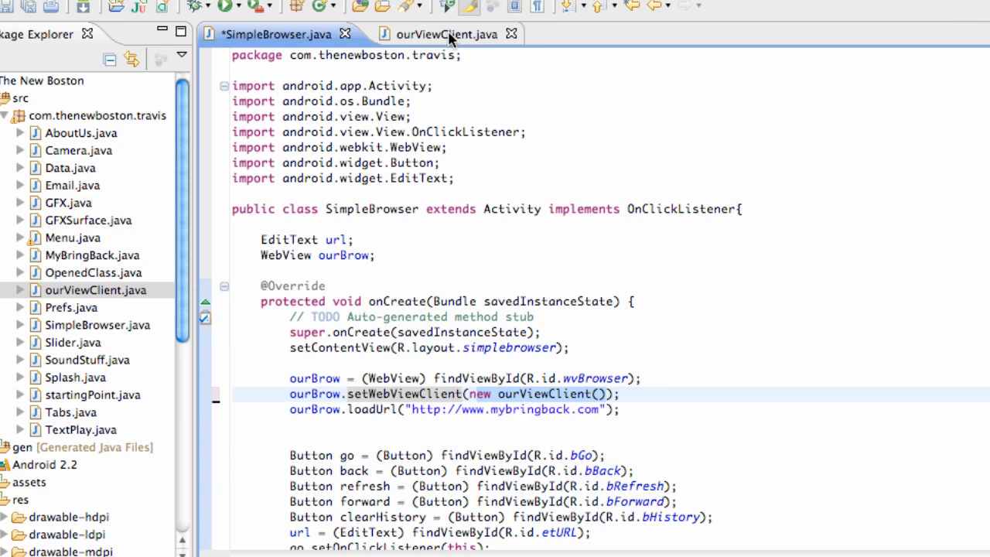
{"action": "left_click", "coordinate": [445, 34]}
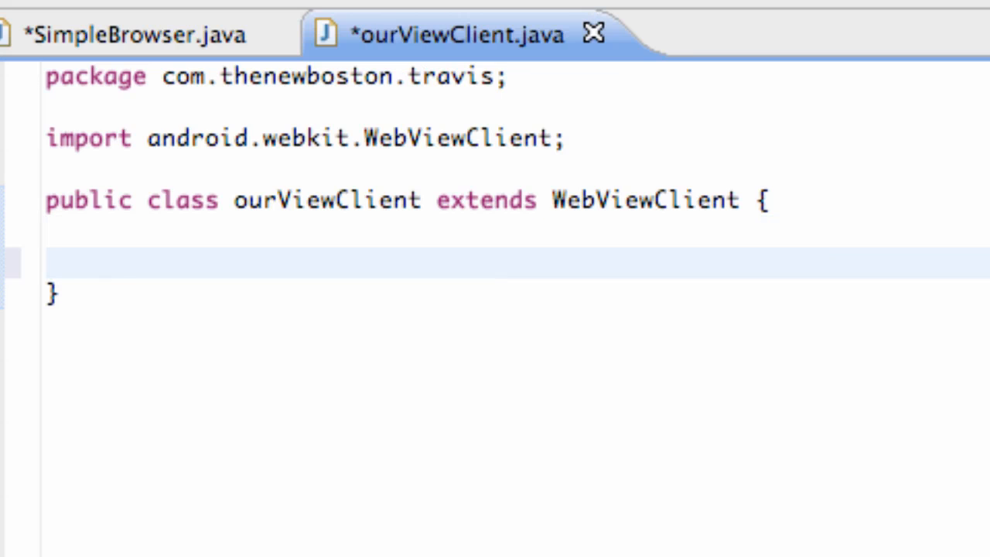
{"action": "type", "text": "@Ove"}
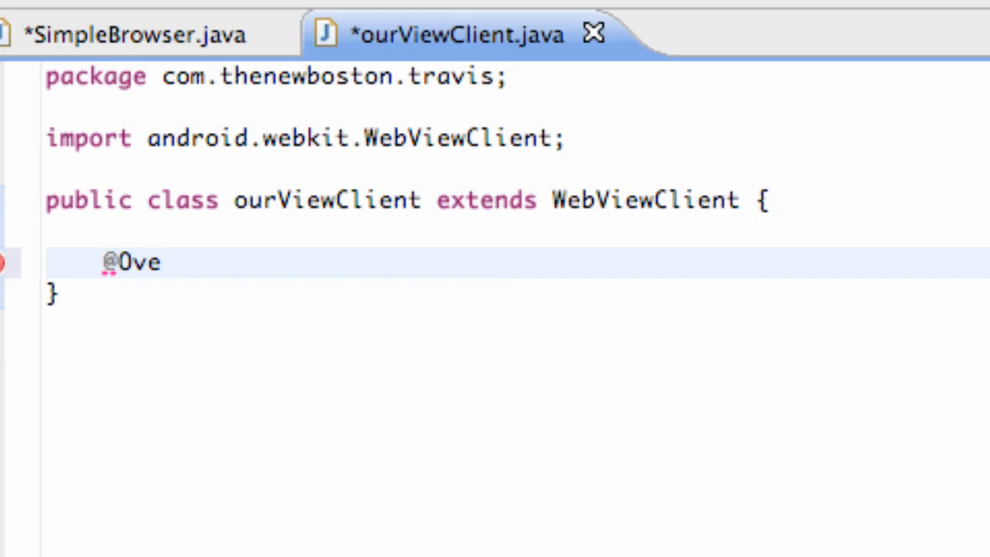
{"action": "type", "text": "rride"}
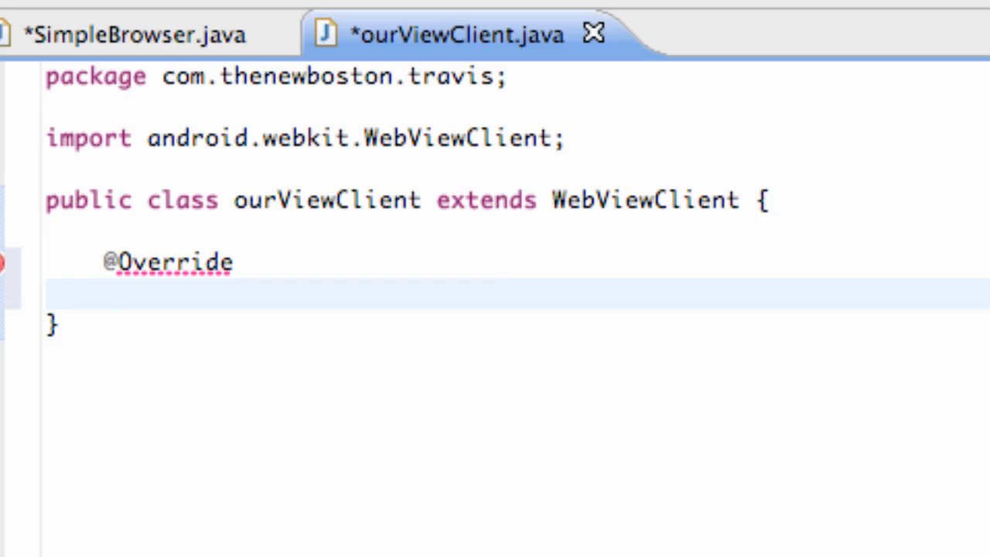
{"action": "type", "text": "public"}
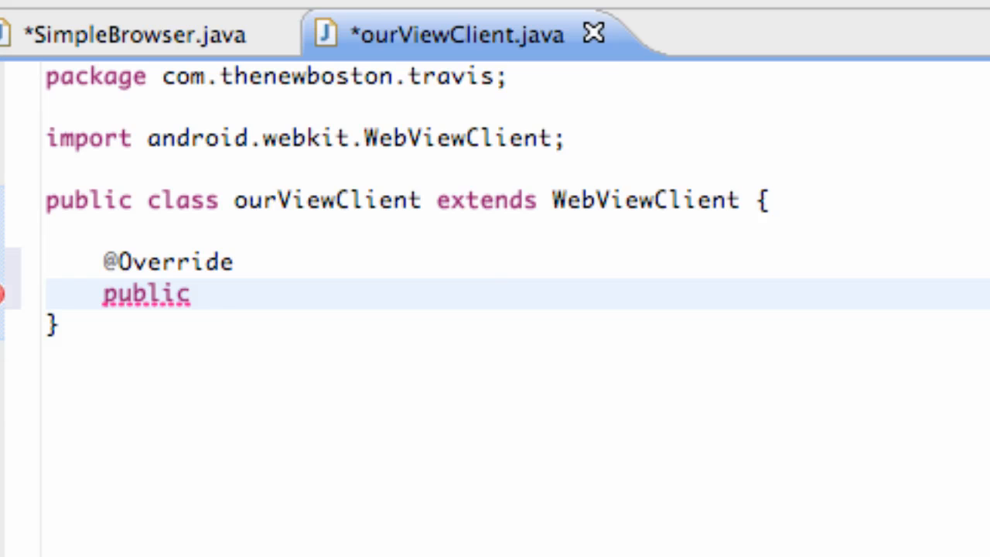
{"action": "type", "text": "boolean"}
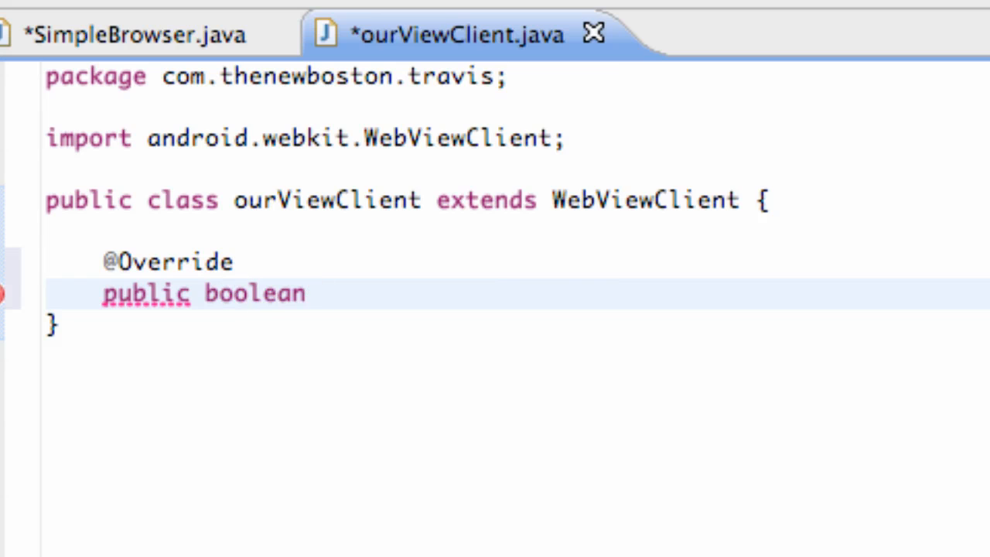
{"action": "type", "text": "should"}
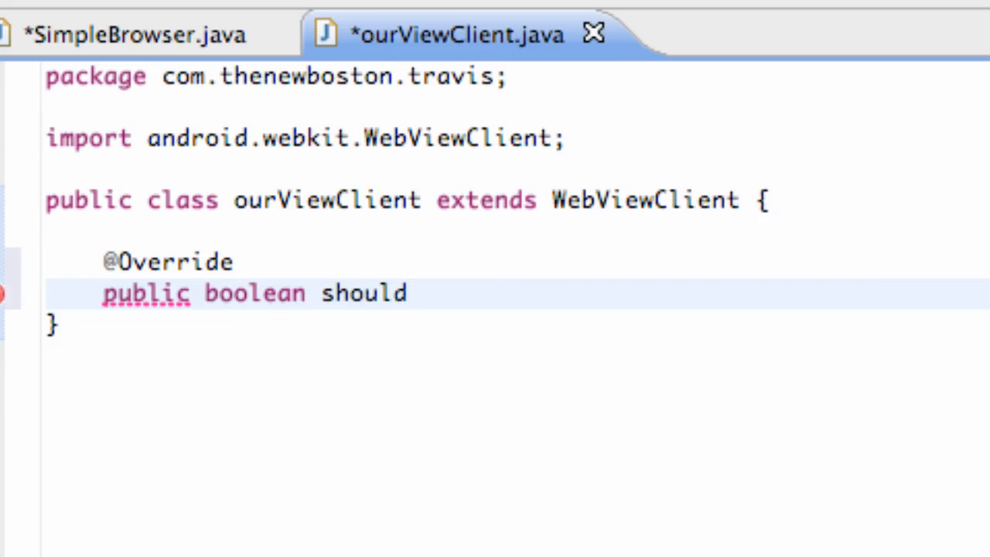
{"action": "type", "text": "Override"}
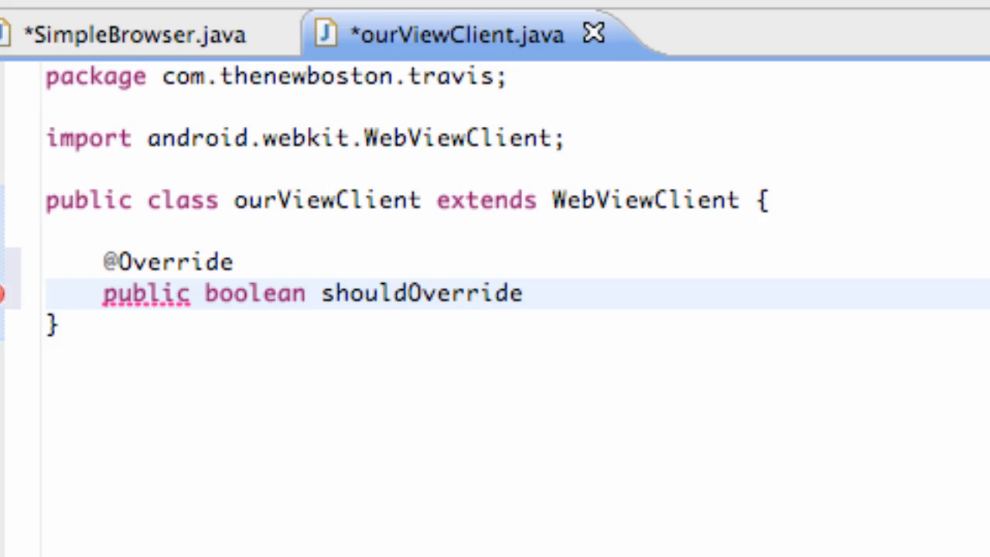
{"action": "type", "text": "UrlLo"}
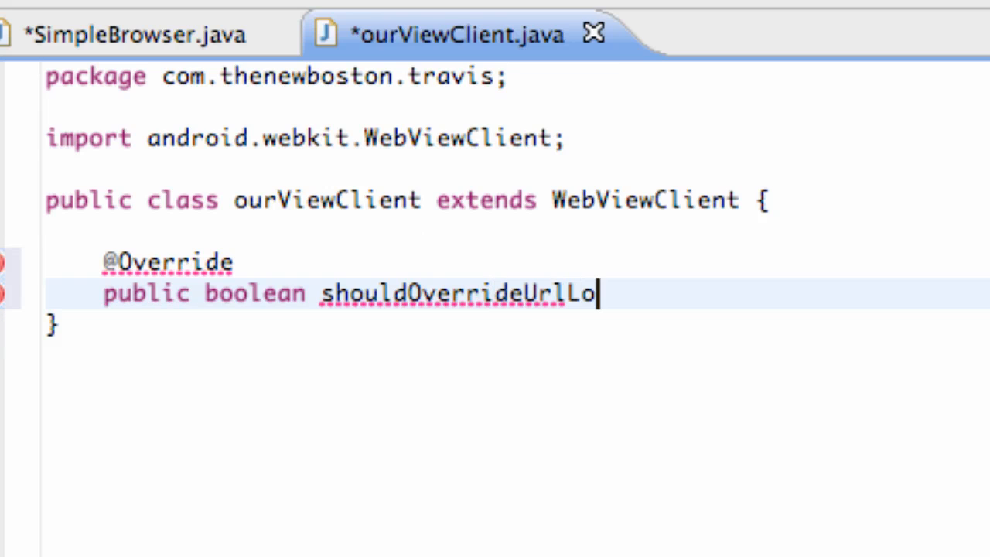
{"action": "type", "text": "ading()"}
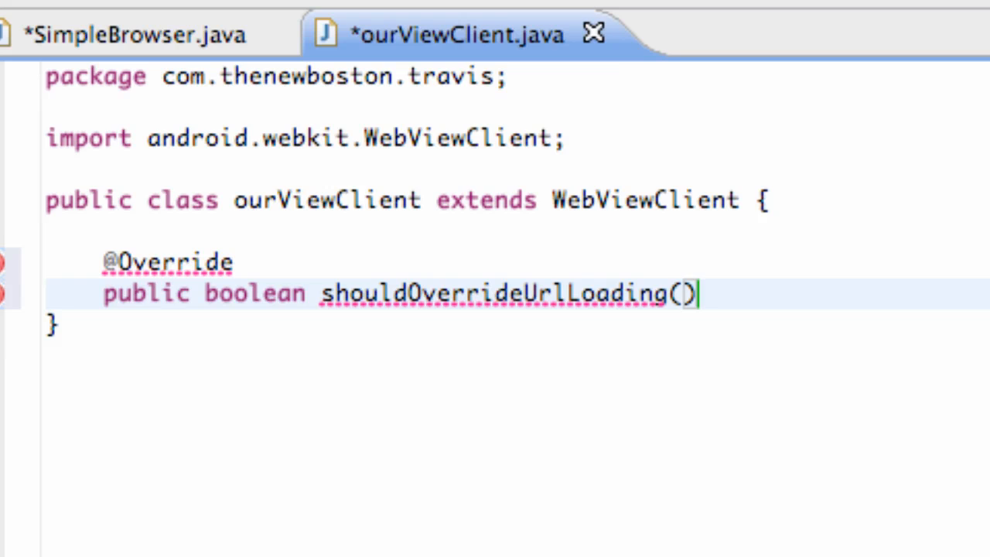
Give the method parameters WebView v and String url and start its body
{"action": "type", "text": "Web"}
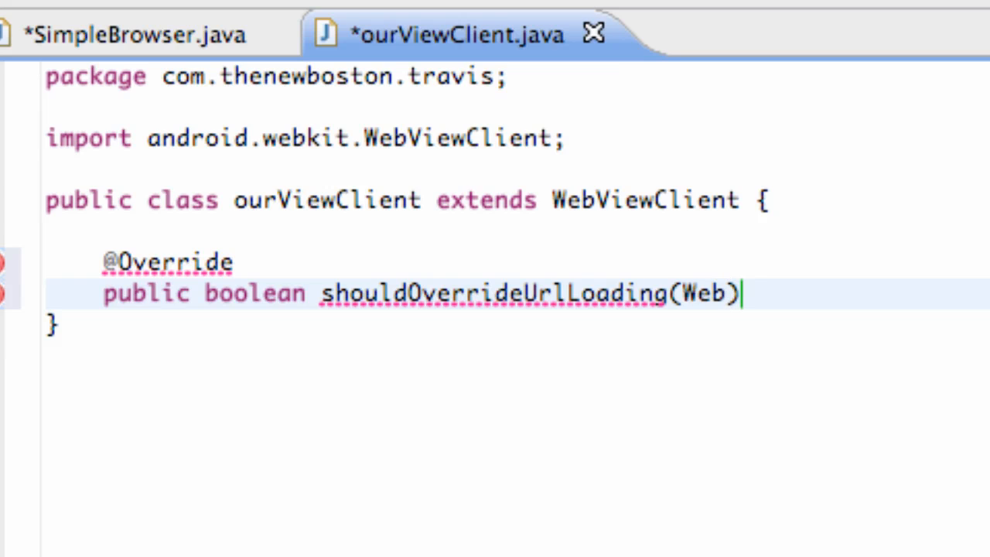
{"action": "type", "text": "View"}
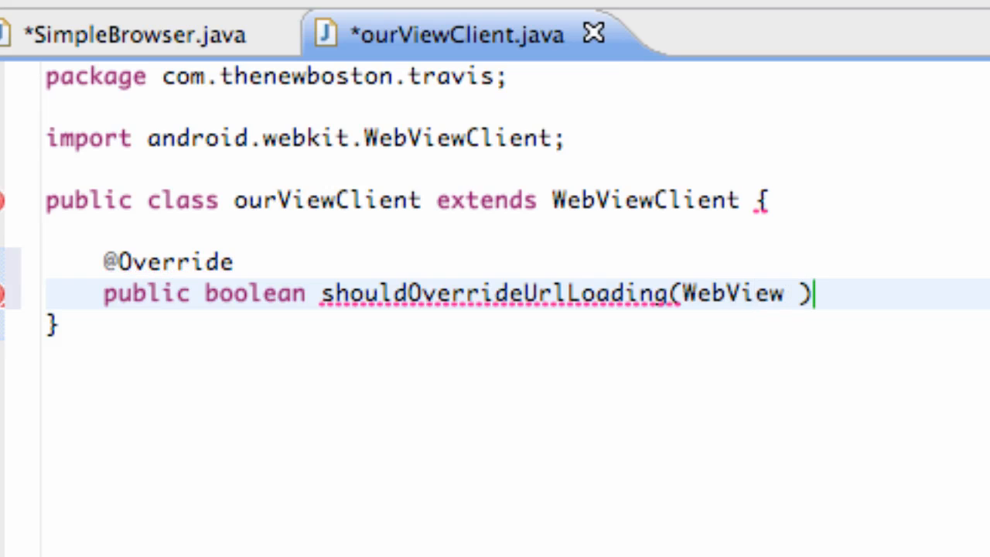
{"action": "type", "text": "v,"}
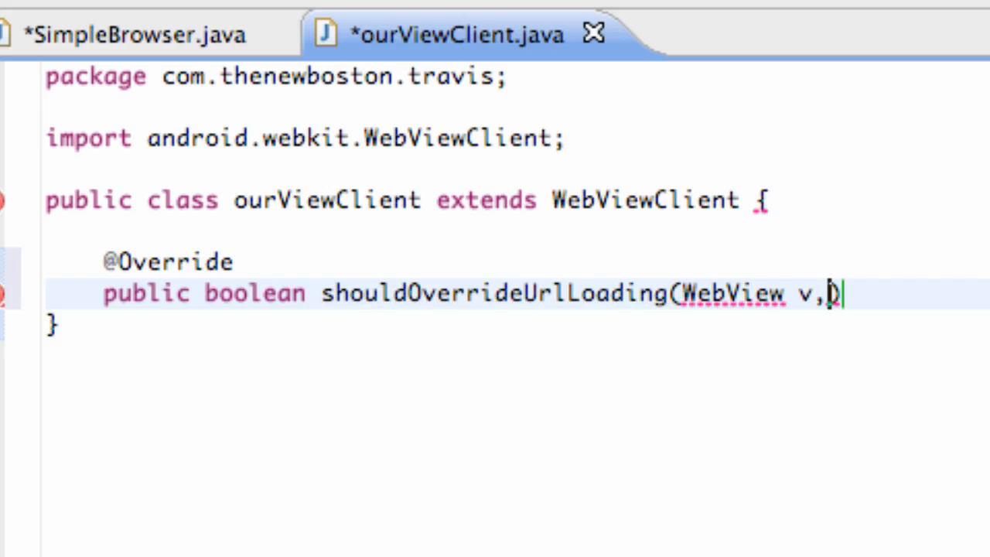
{"action": "type", "text": "S"}
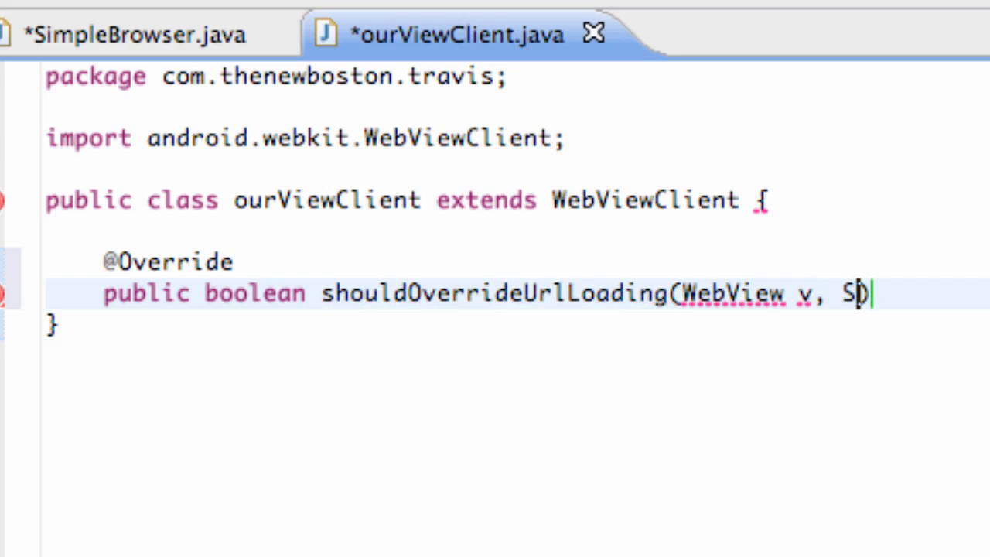
{"action": "type", "text": "tring"}
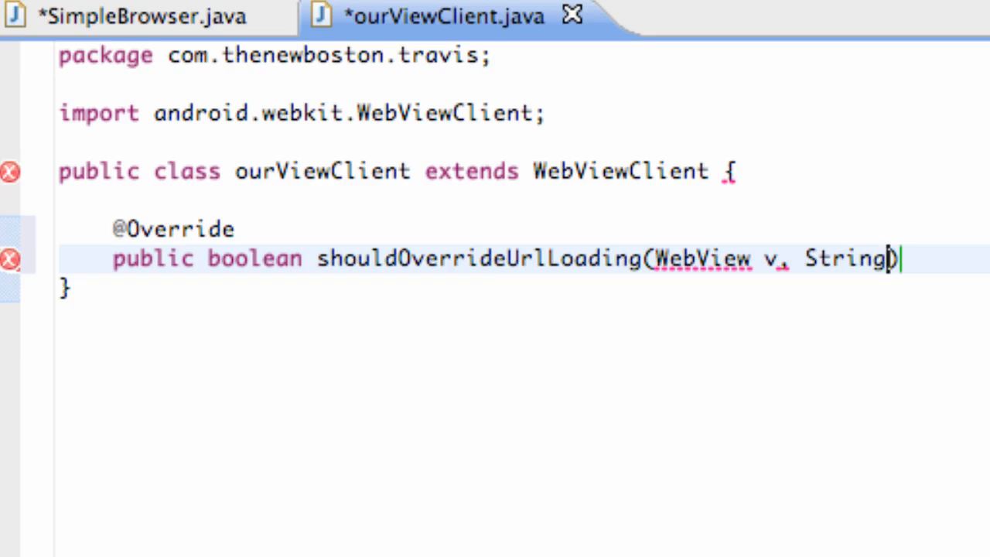
{"action": "type", "text": "url"}
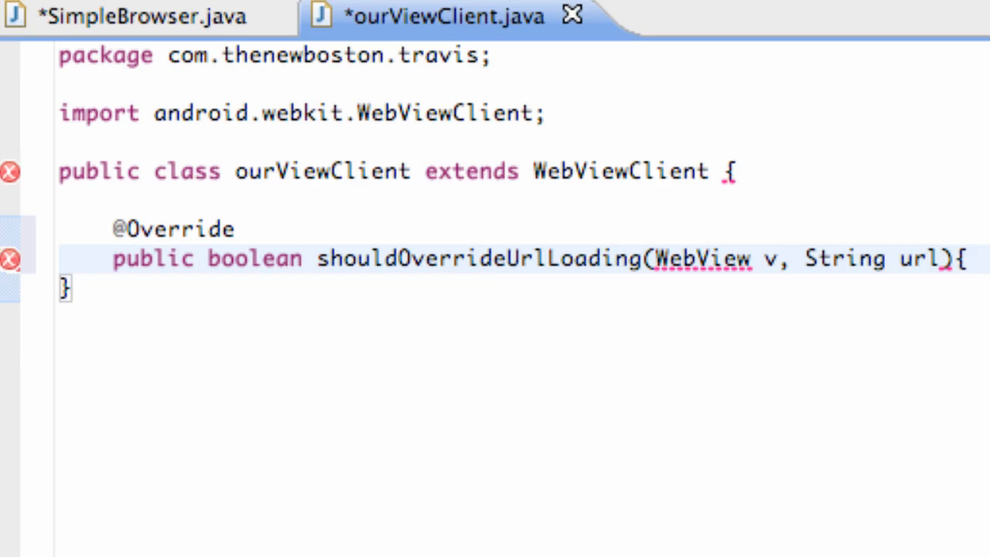
{"action": "key", "text": "Return"}
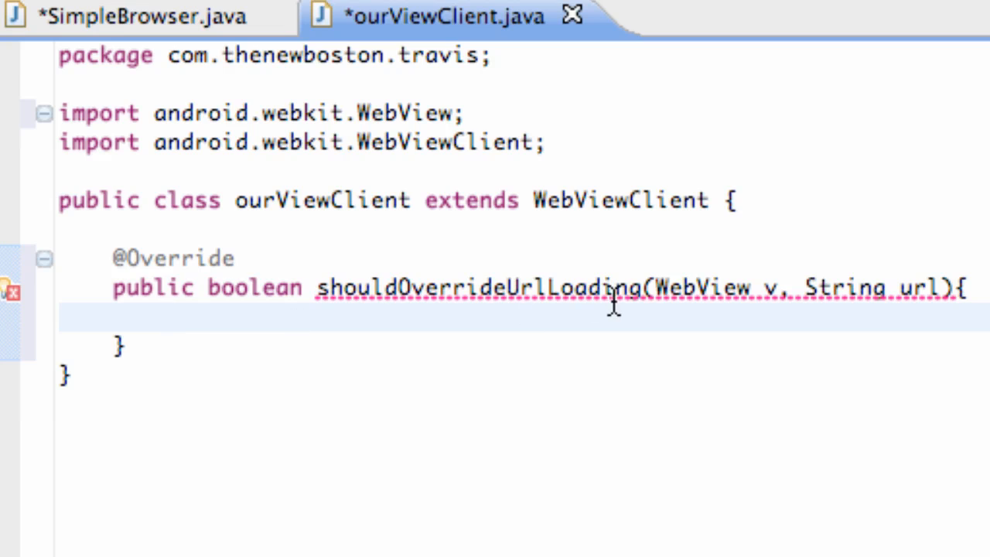
{"action": "mouse_move", "coordinate": [511, 325]}
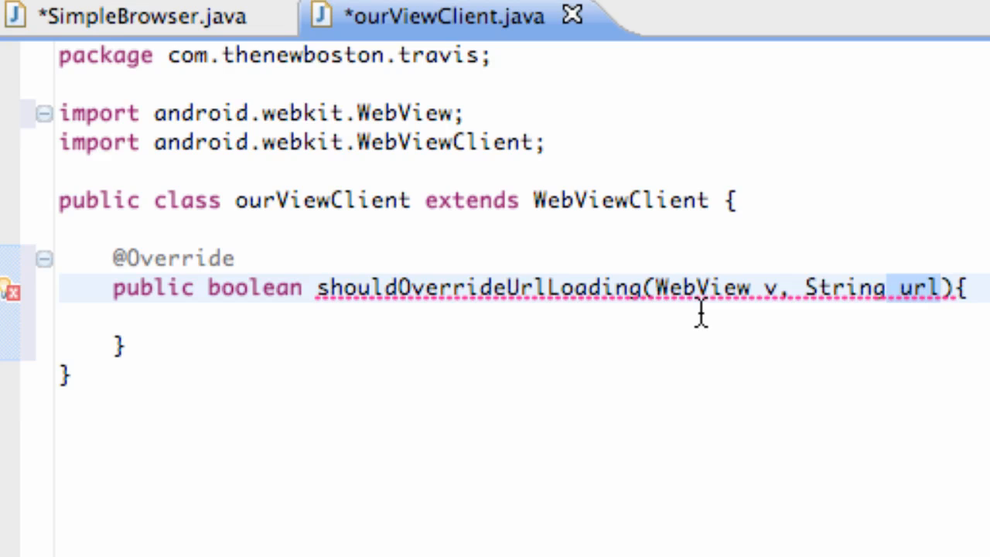
{"action": "mouse_move", "coordinate": [387, 92]}
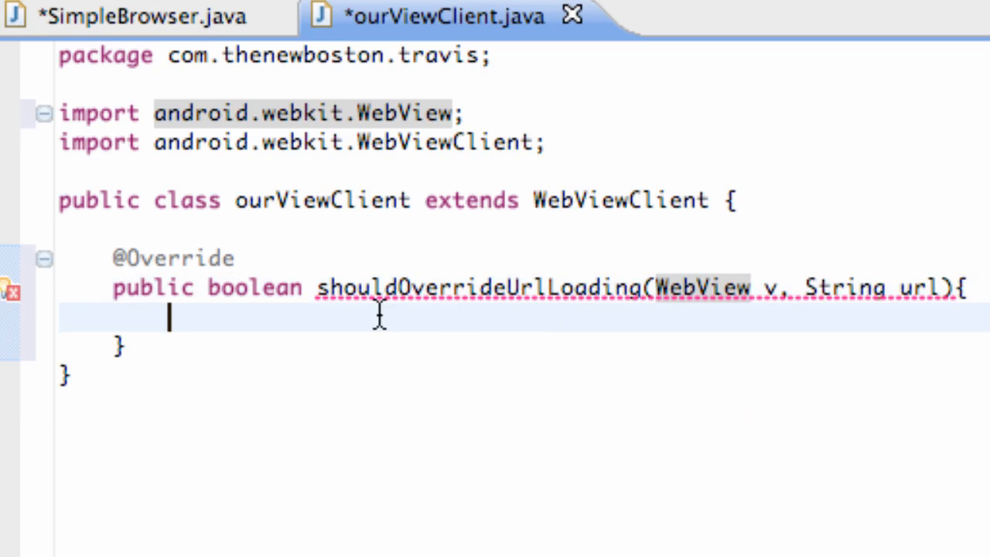
{"action": "mouse_move", "coordinate": [723, 383]}
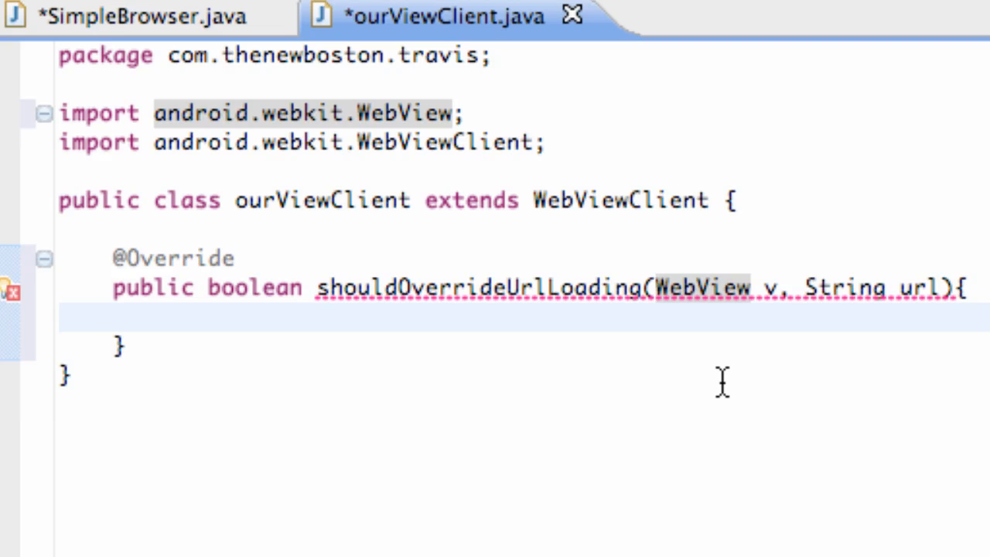
Make shouldOverrideUrlLoading call v.loadUrl(url)
{"action": "type", "text": "v"}
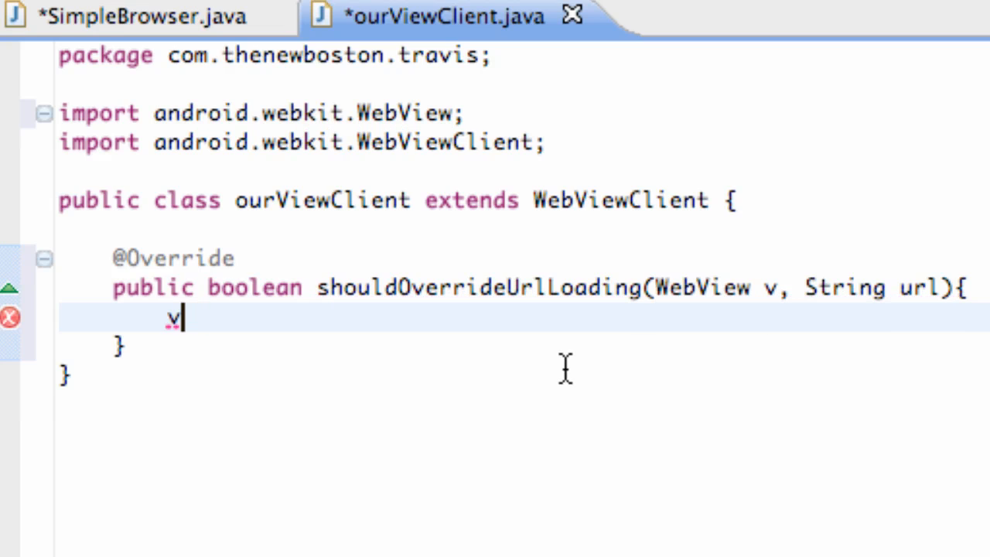
{"action": "mouse_move", "coordinate": [766, 290]}
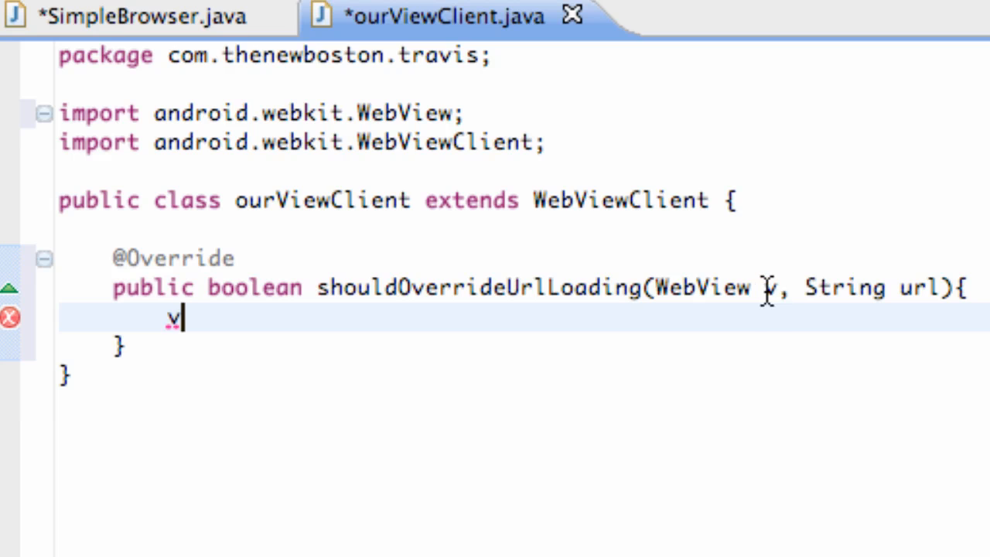
{"action": "type", "text": ".loadUrl(url"}
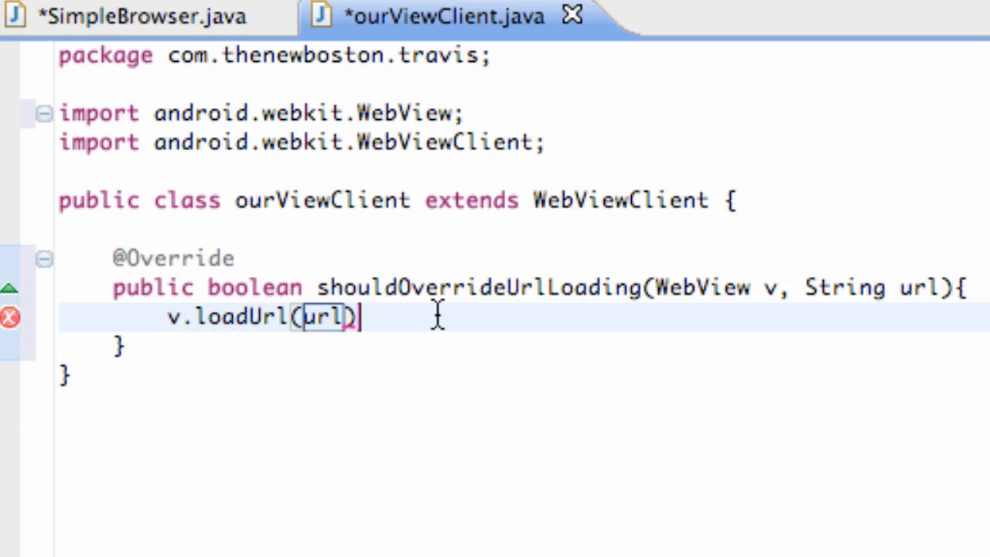
{"action": "type", "text": ";"}
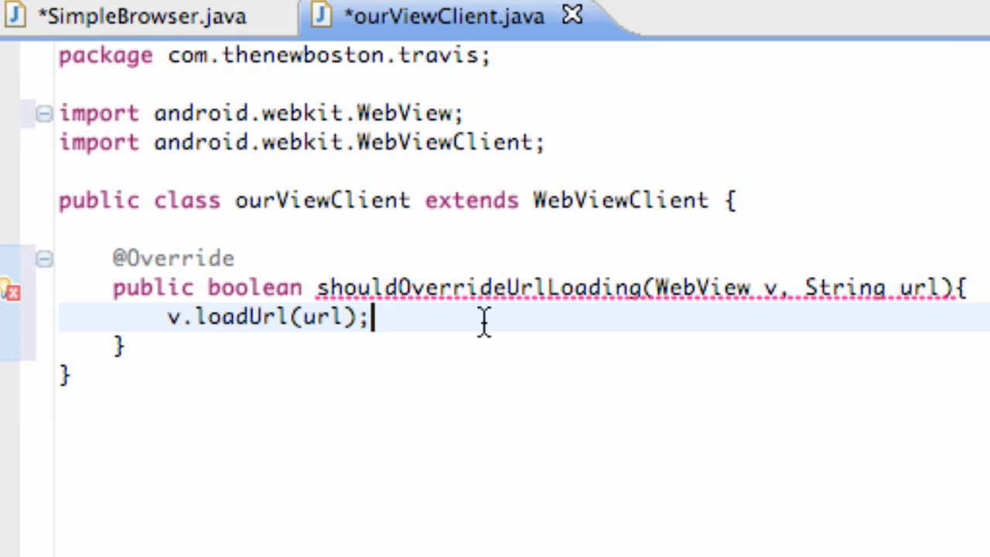
Add return true to the override and save all edited files
{"action": "left_click", "coordinate": [214, 286]}
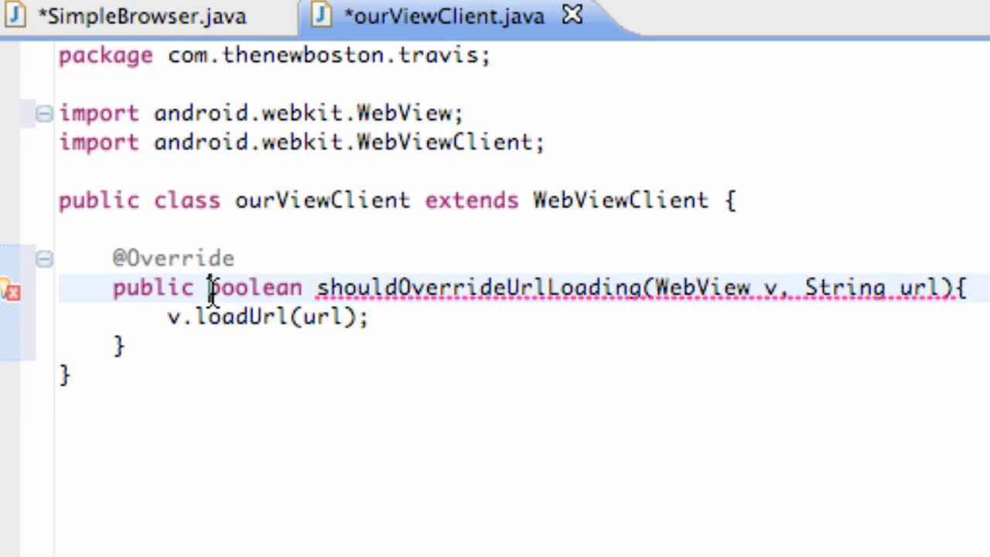
{"action": "double_click", "coordinate": [254, 286]}
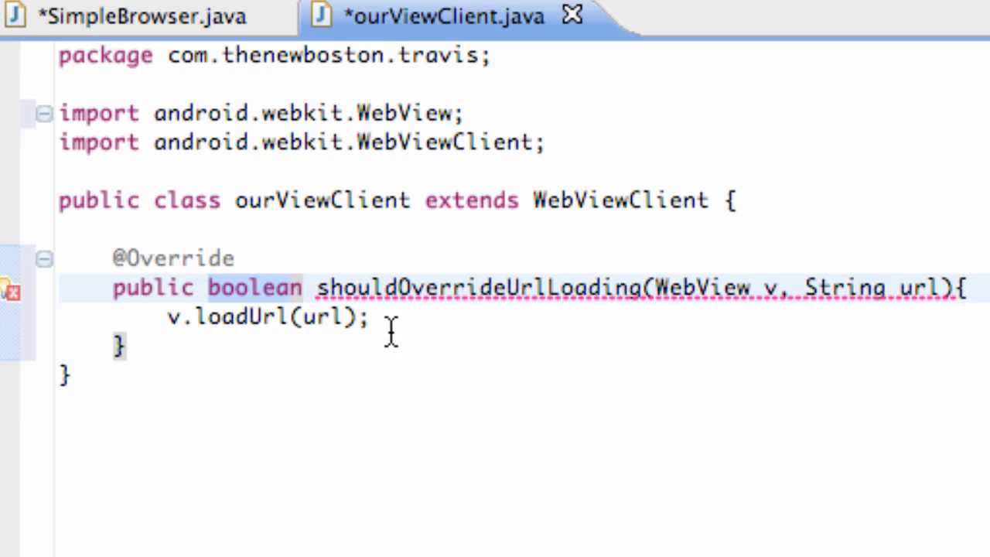
{"action": "type", "text": "r"}
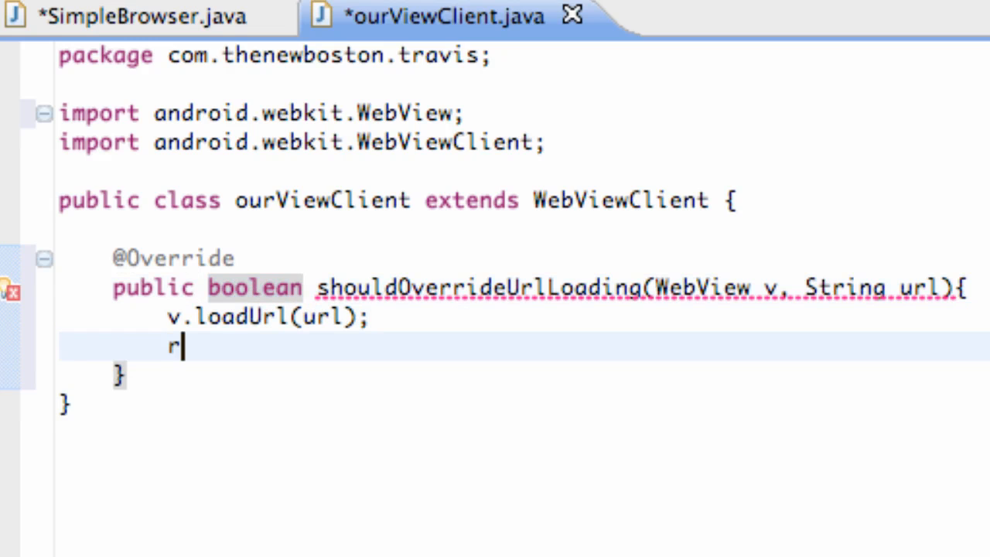
{"action": "type", "text": "et"}
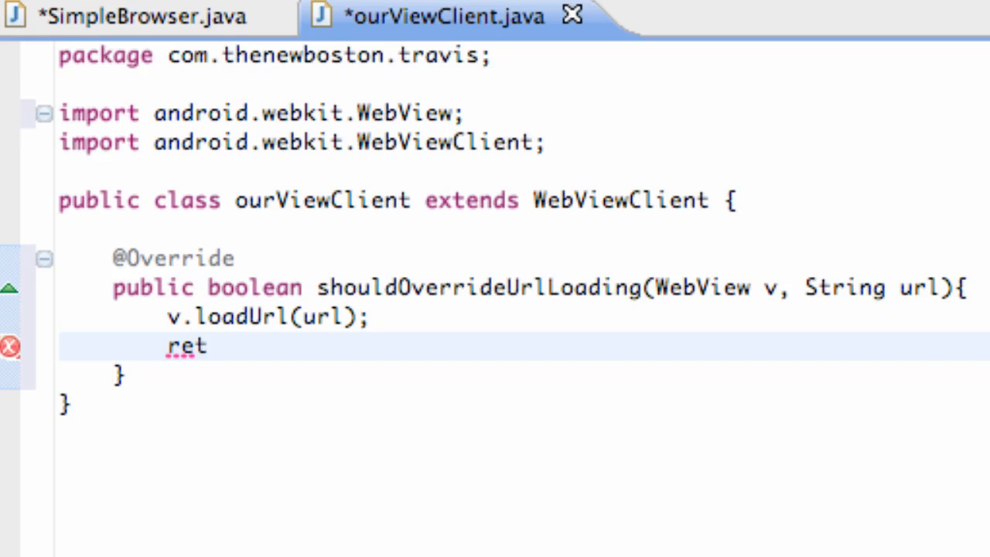
{"action": "type", "text": "urn t"}
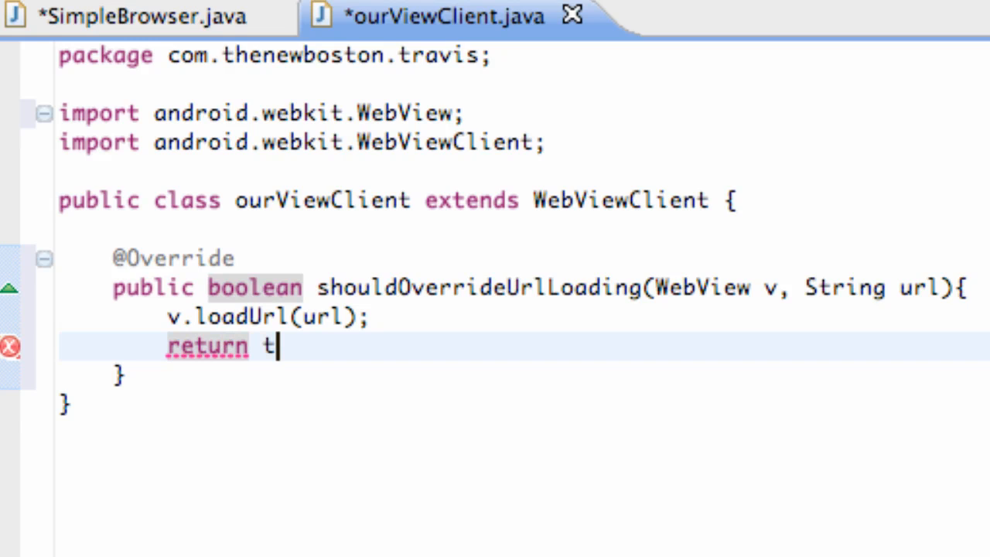
{"action": "type", "text": "rue;"}
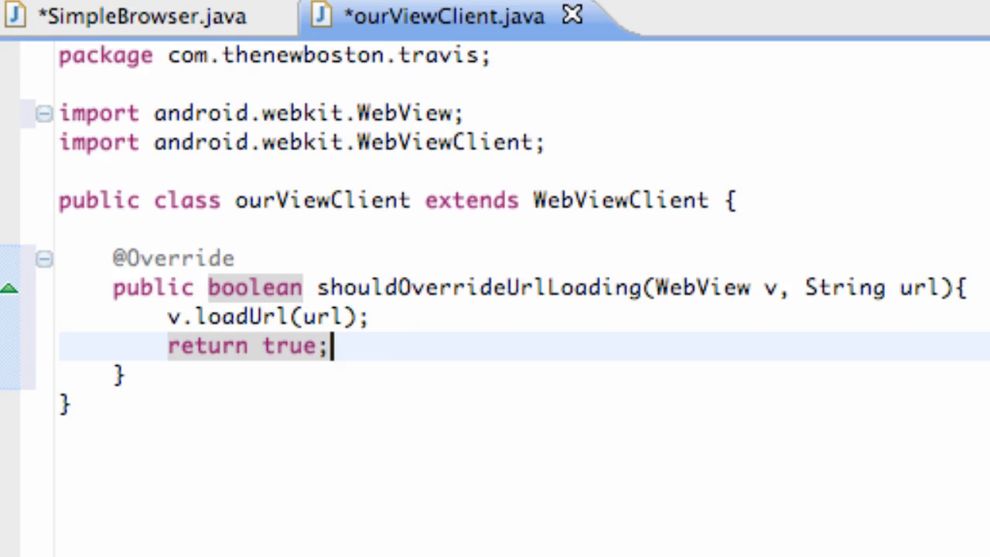
{"action": "left_click", "coordinate": [572, 15]}
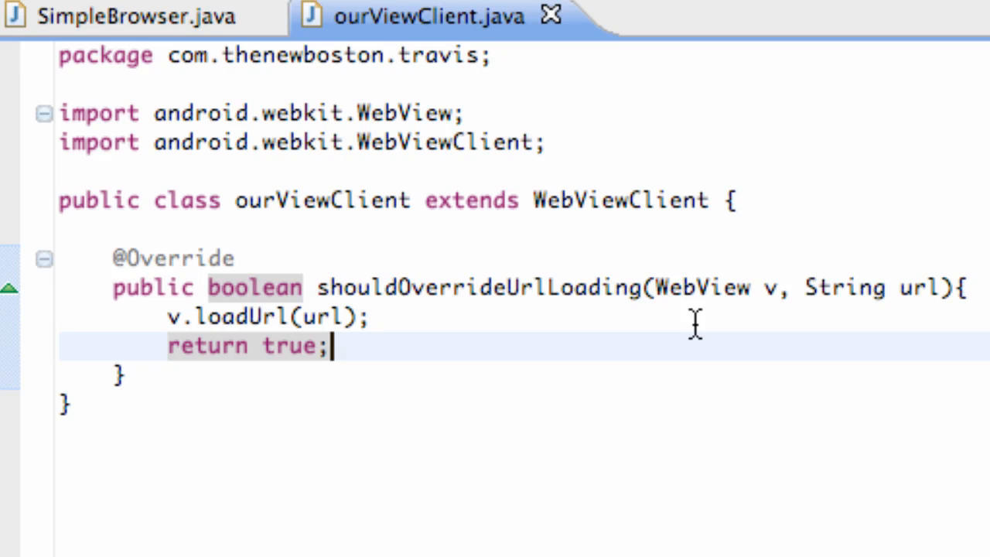
{"action": "mouse_move", "coordinate": [387, 257]}
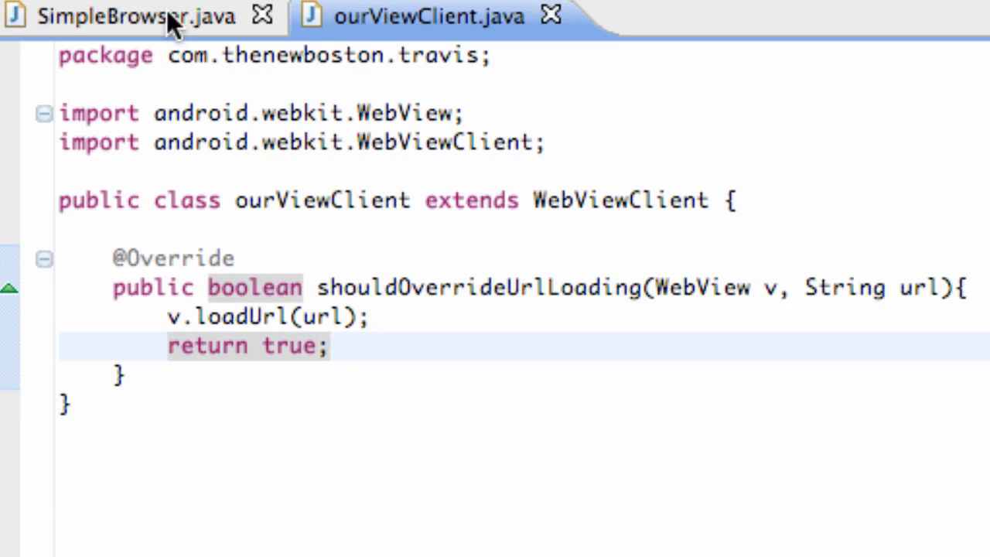
{"action": "left_click", "coordinate": [138, 15]}
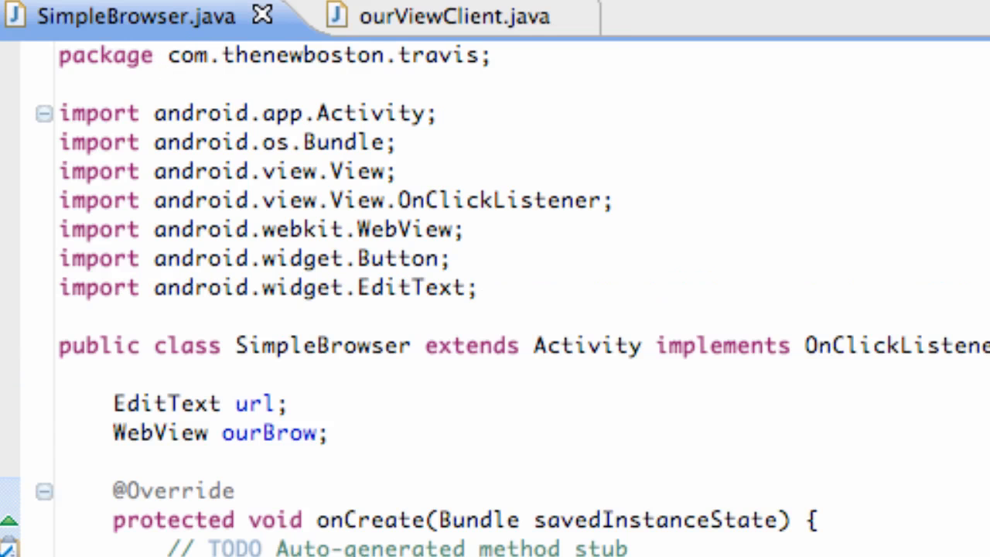
{"action": "scroll", "scroll_direction": "down", "scroll_amount": 3}
{"action": "type", "text": "ourBrow.setWebViewClient(new ourViewClient());"}
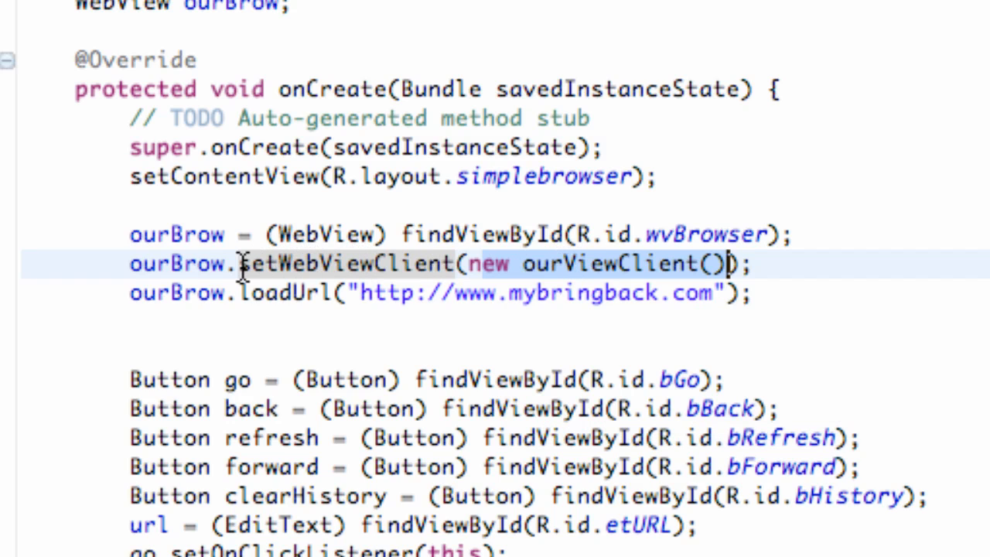
{"action": "mouse_move", "coordinate": [317, 263]}
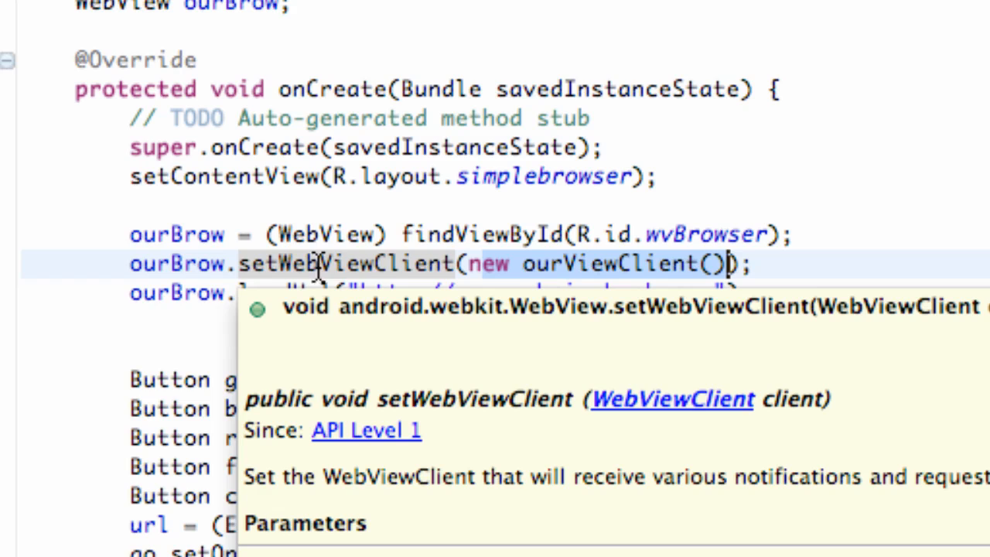
{"action": "mouse_move", "coordinate": [572, 266]}
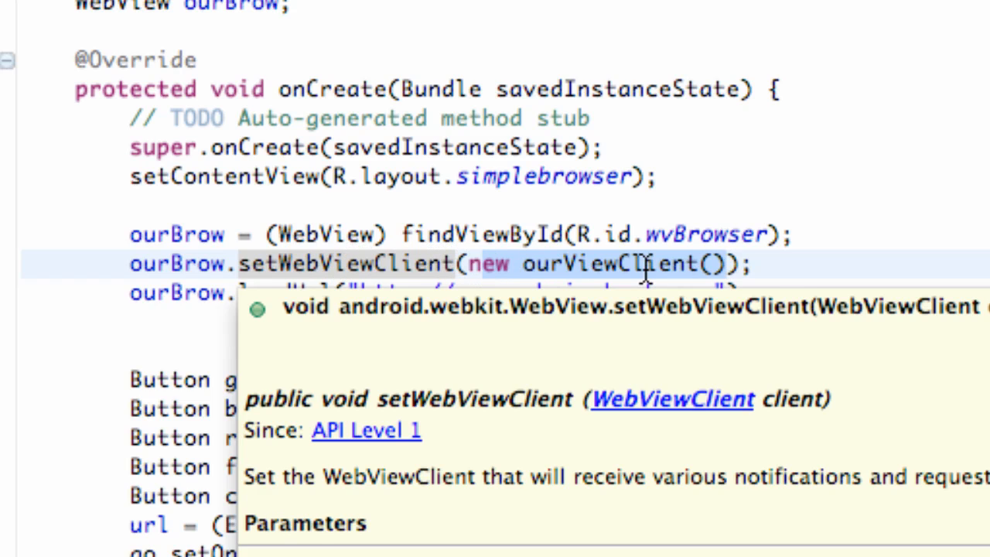
{"action": "mouse_move", "coordinate": [712, 263]}
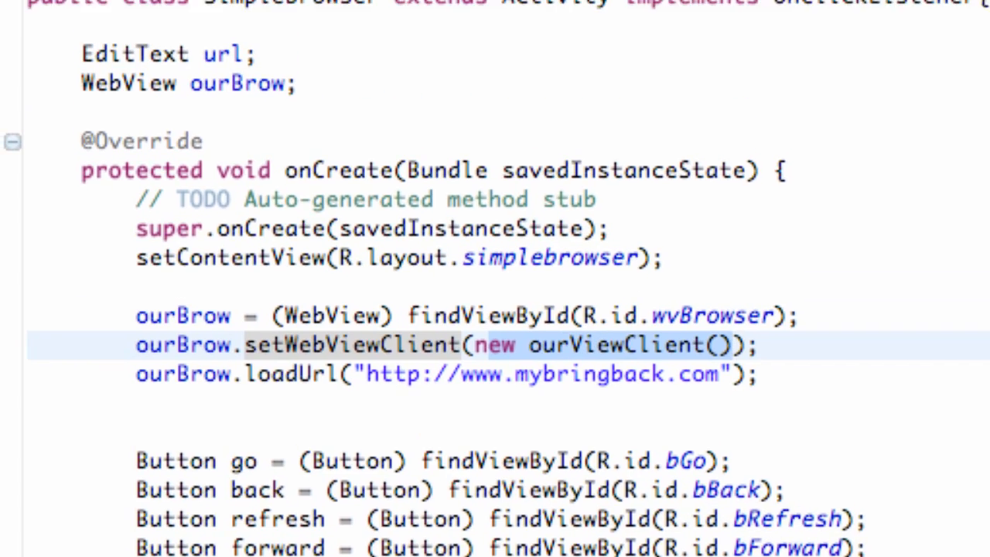
{"action": "left_click", "coordinate": [425, 37]}
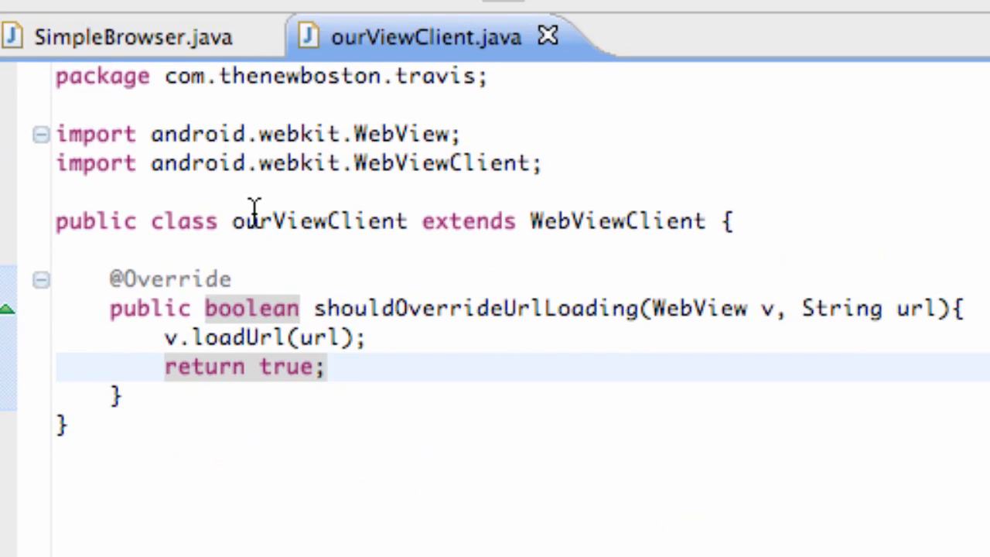
{"action": "left_click", "coordinate": [689, 220]}
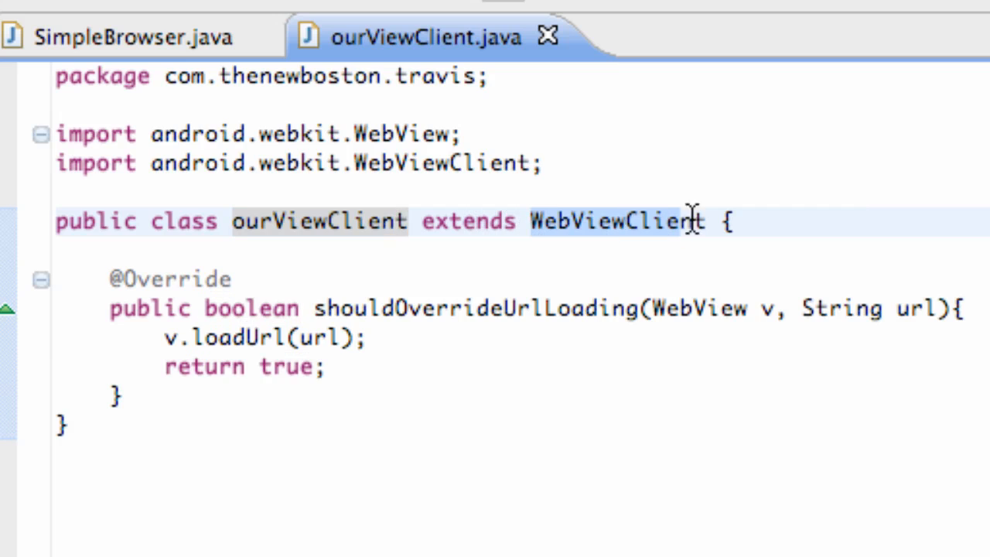
{"action": "mouse_move", "coordinate": [659, 223]}
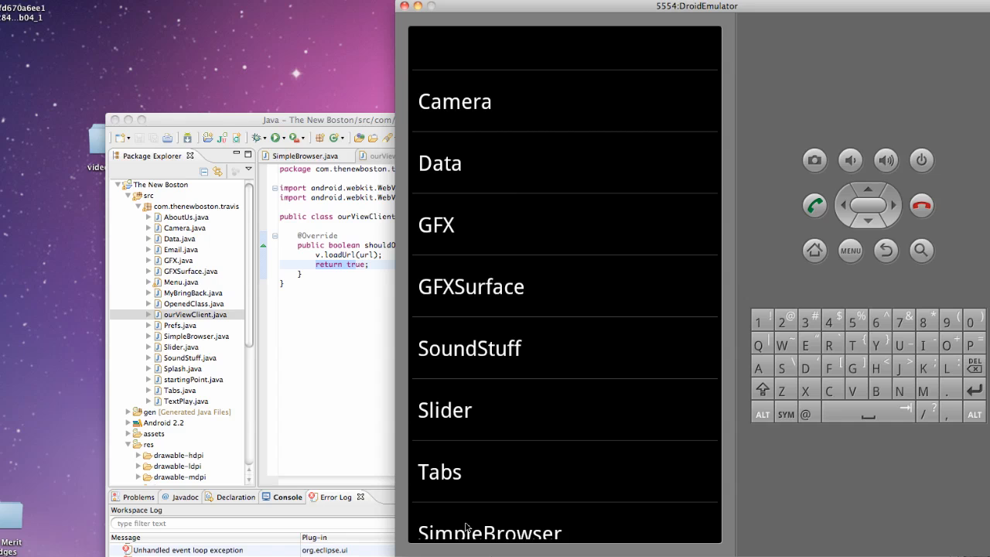
Launch the SimpleBrowser activity from the app's menu list in the emulator
{"action": "left_click", "coordinate": [489, 532]}
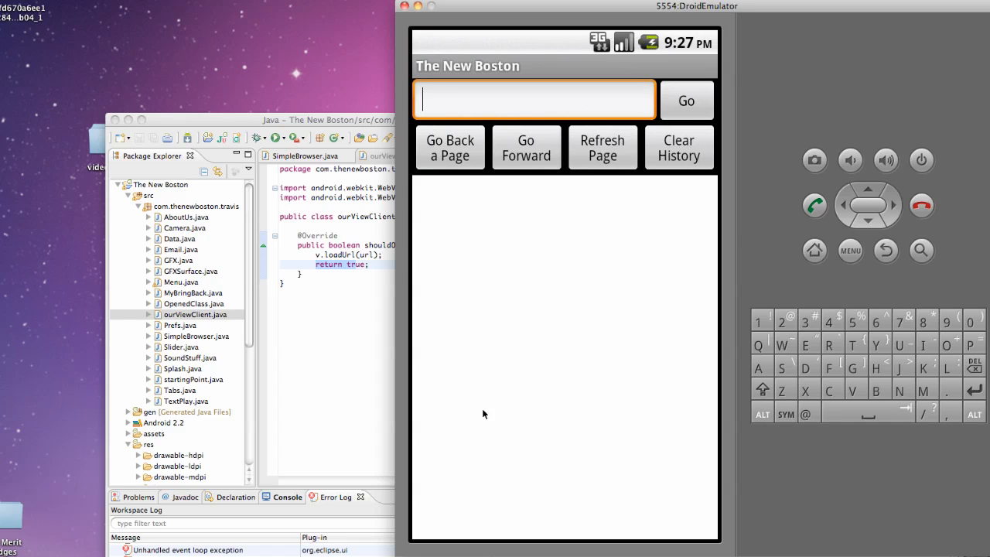
{"action": "mouse_move", "coordinate": [563, 251]}
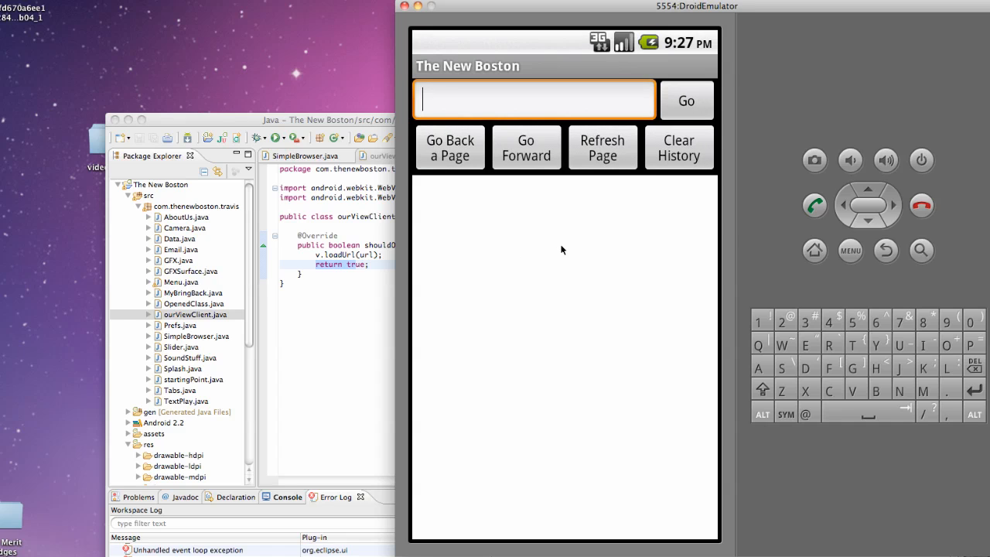
Follow the mybringback TUTORIALS link in-app and scroll to Latest Tutorials
{"action": "left_click", "coordinate": [687, 100]}
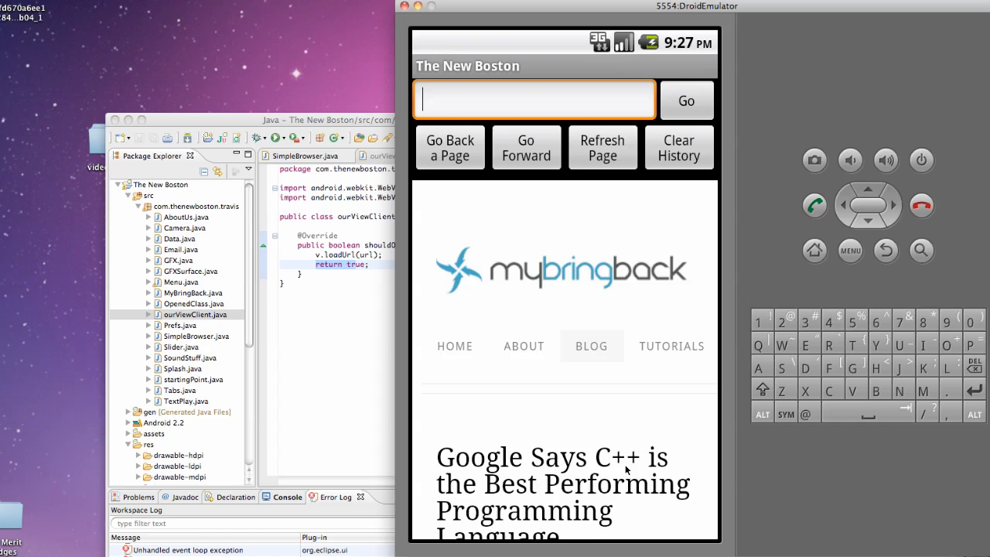
{"action": "scroll", "scroll_direction": "down", "scroll_amount": 3}
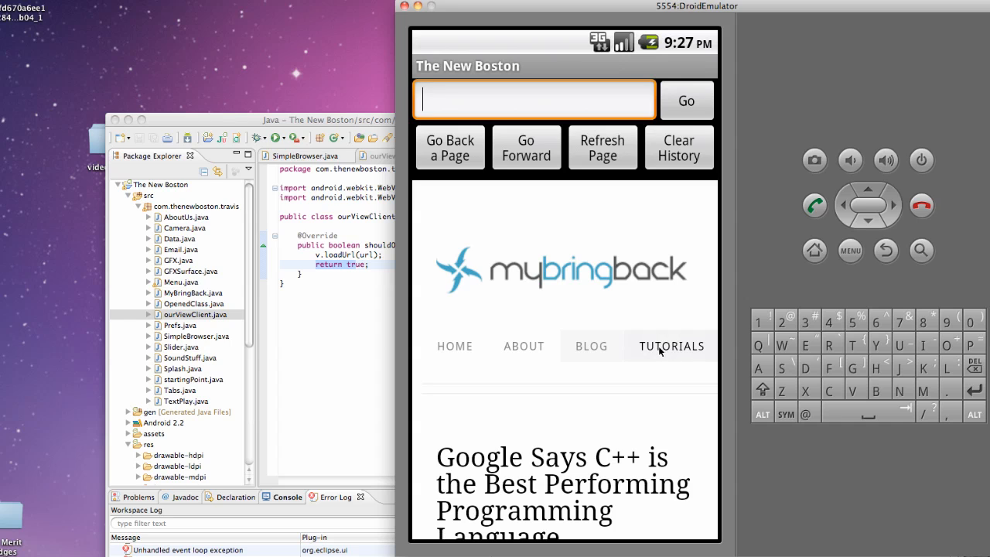
{"action": "left_click", "coordinate": [672, 346]}
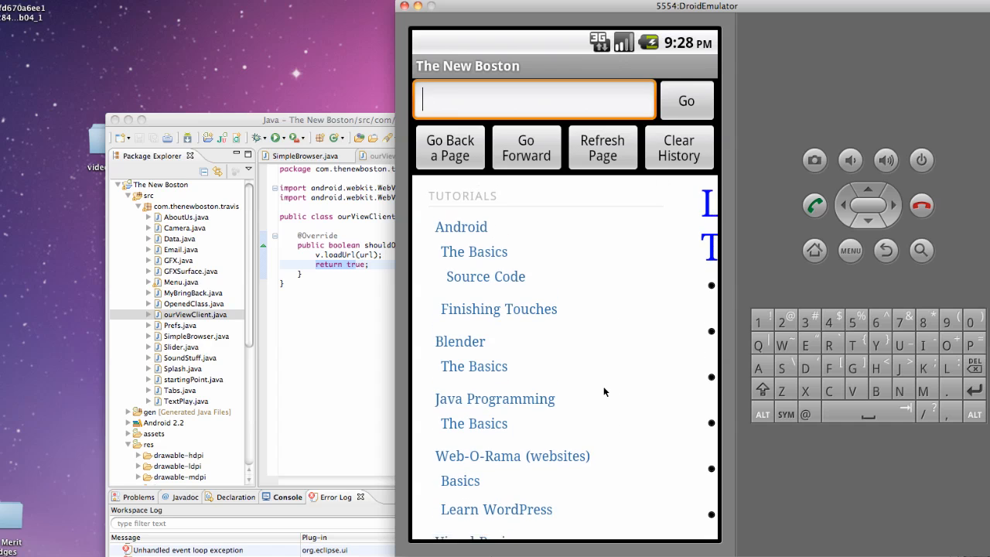
{"action": "scroll", "scroll_direction": "up", "scroll_amount": 3}
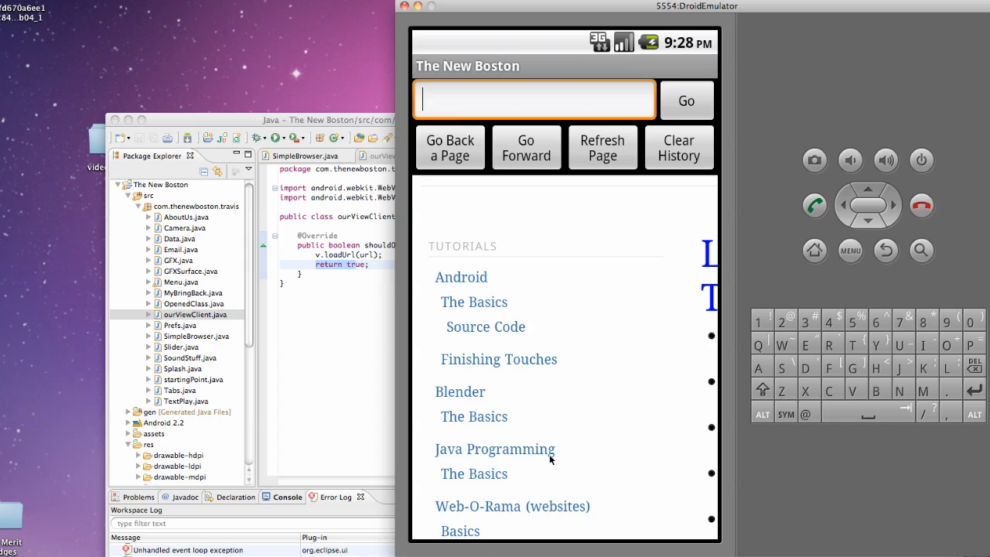
{"action": "mouse_move", "coordinate": [671, 285]}
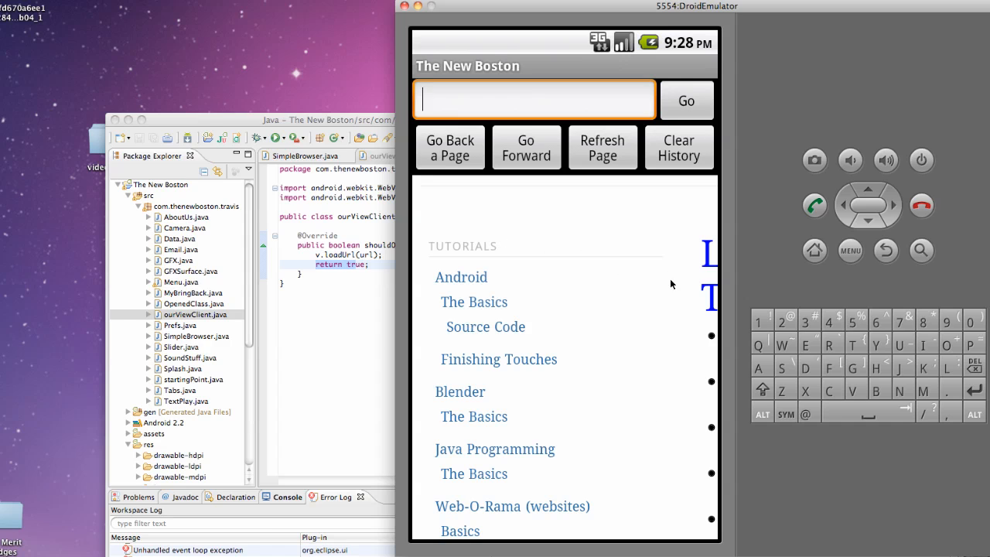
{"action": "mouse_move", "coordinate": [647, 294]}
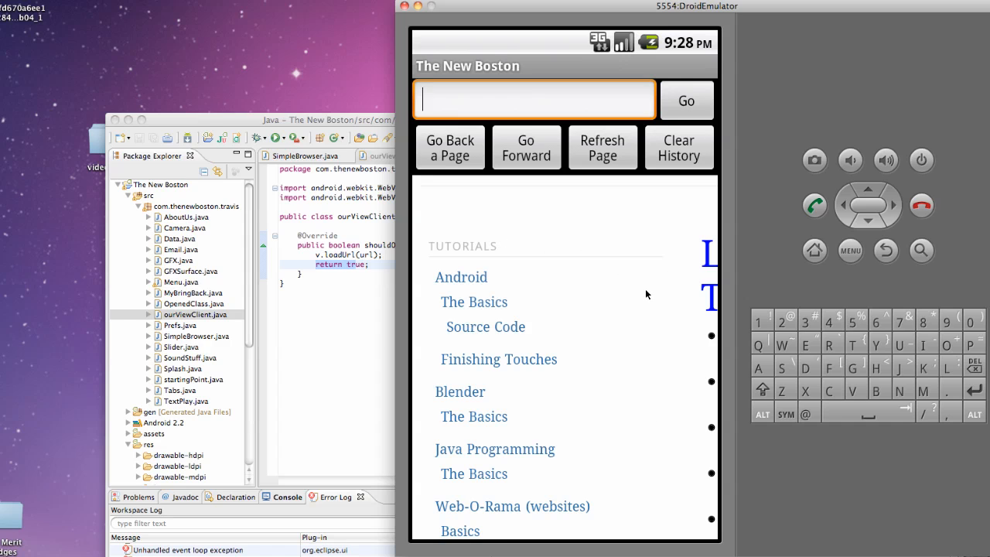
{"action": "scroll", "scroll_direction": "up", "scroll_amount": 3}
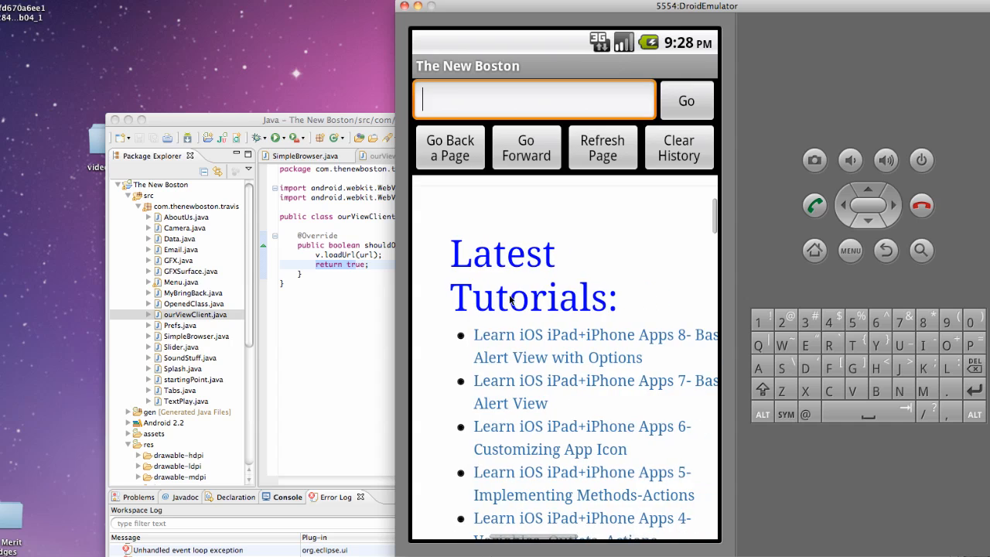